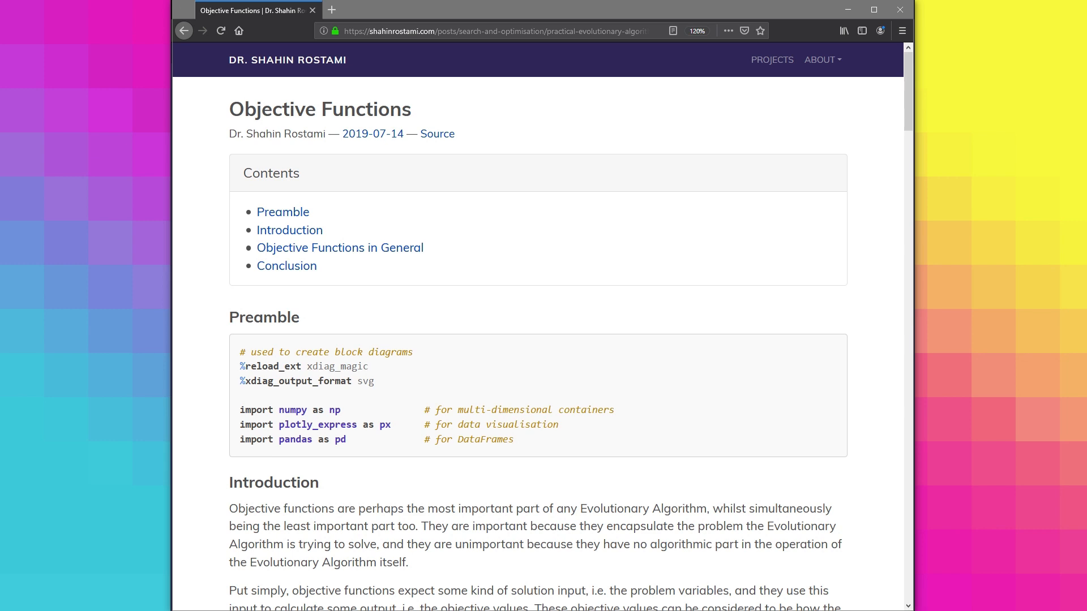
Scroll down to the first empty cell of the notebook
scroll("down", 3)
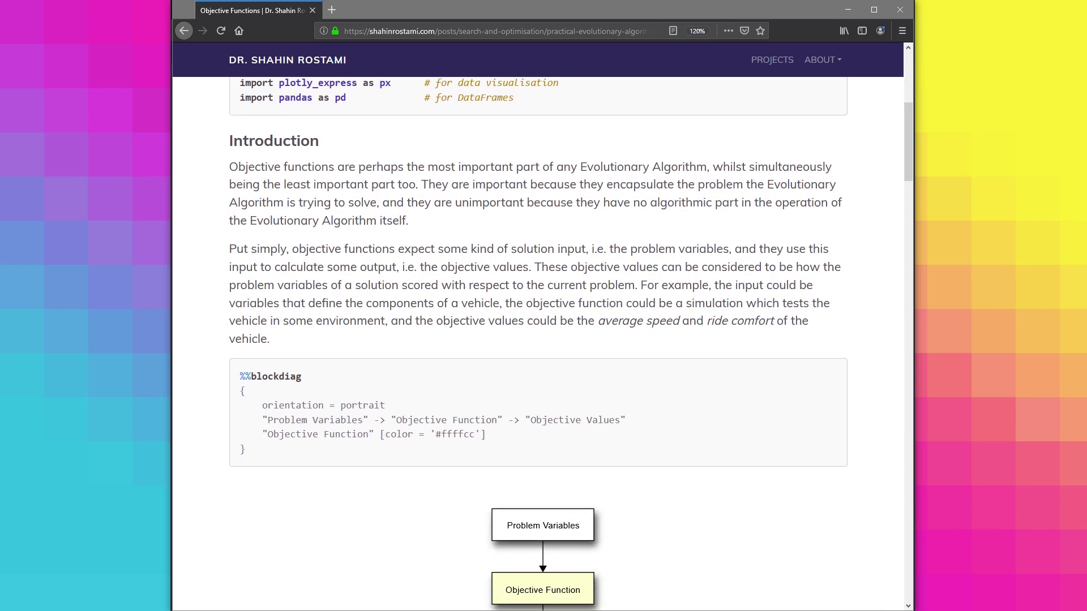
scroll("down", 3)
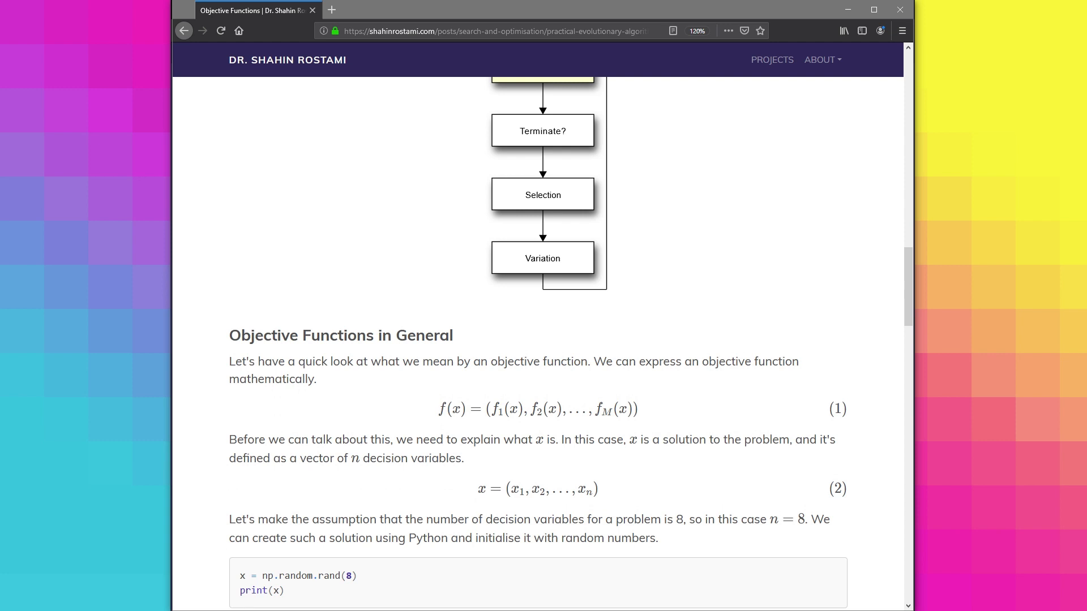
scroll("down", 3)
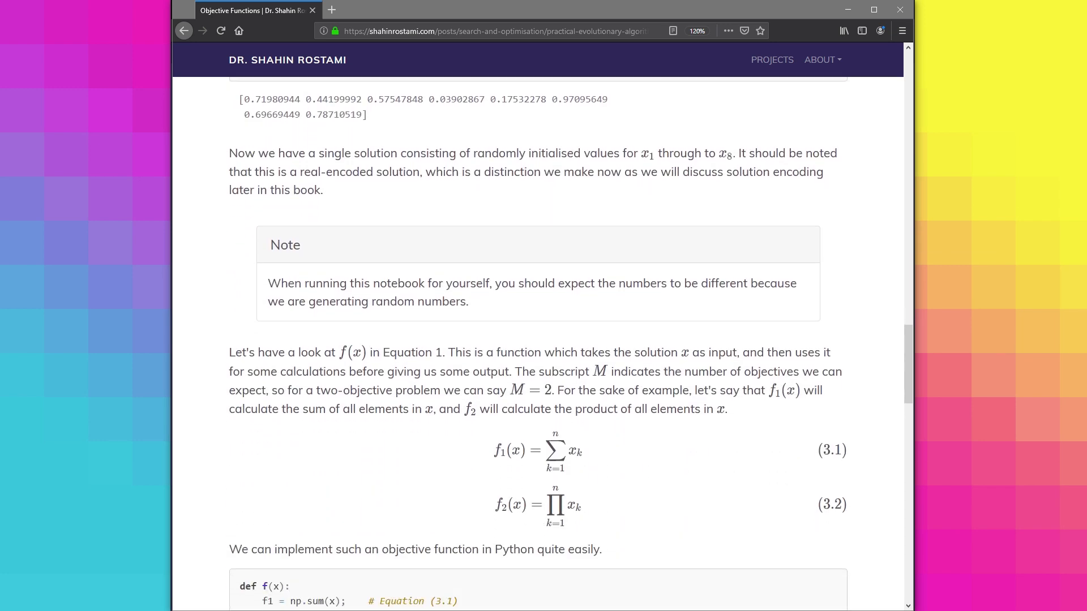
scroll("down", 3)
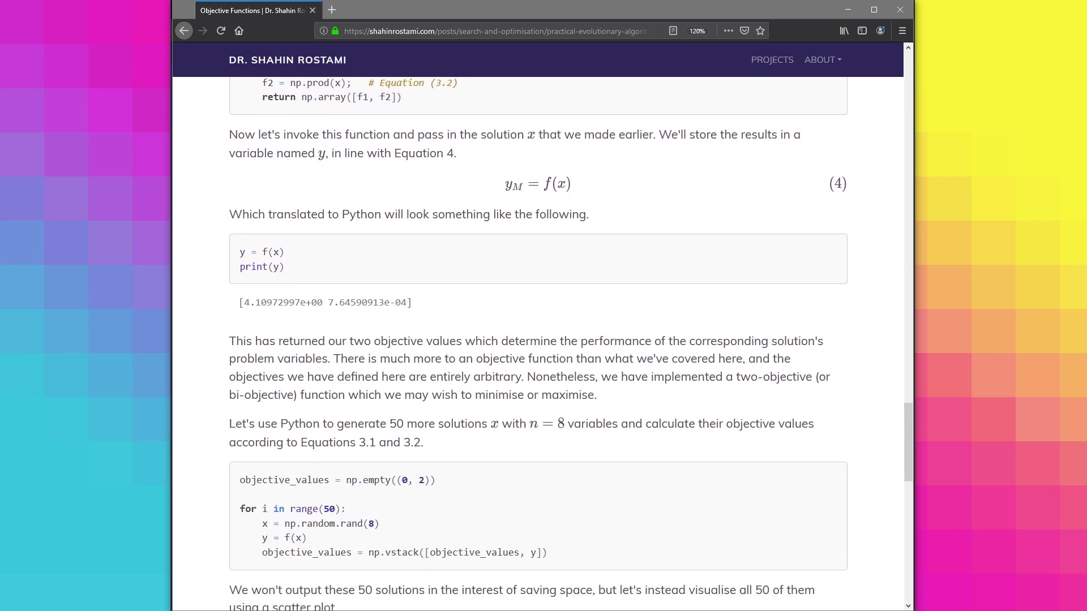
scroll("down", 3)
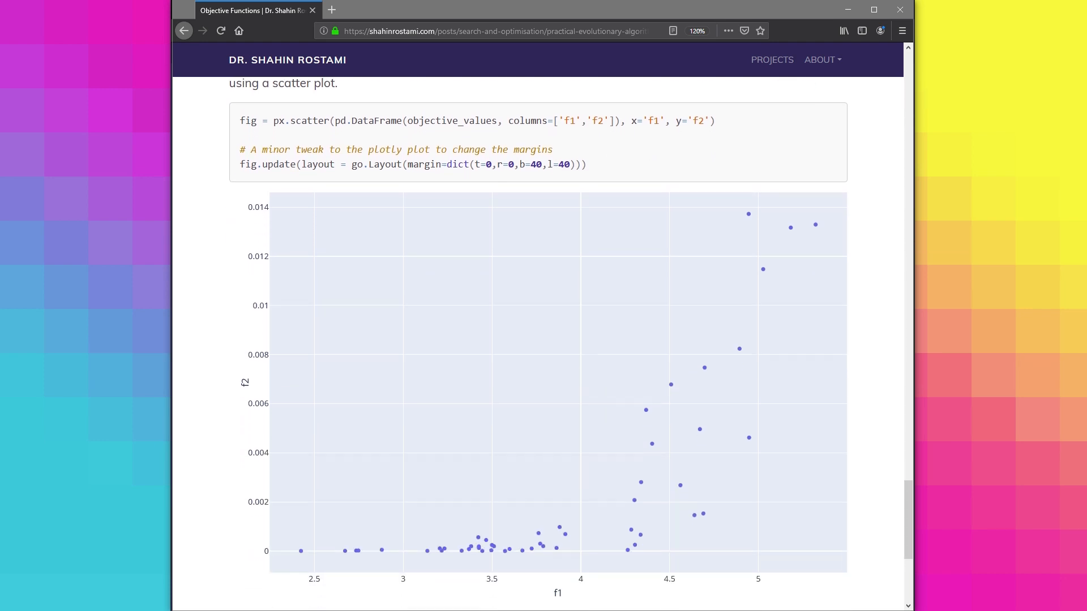
scroll("down", 3)
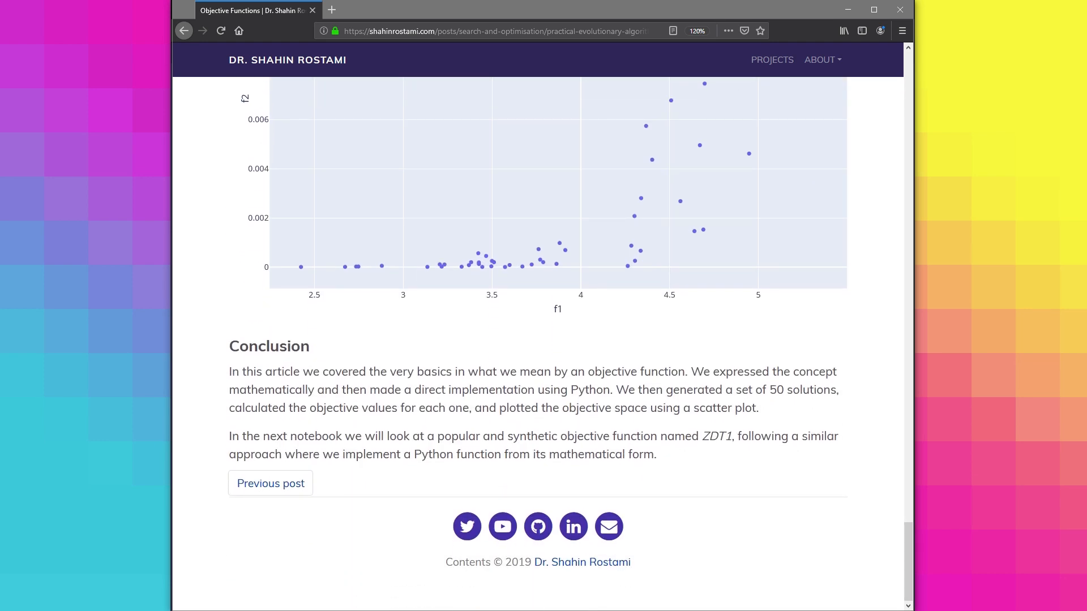
mouse_move(776, 11)
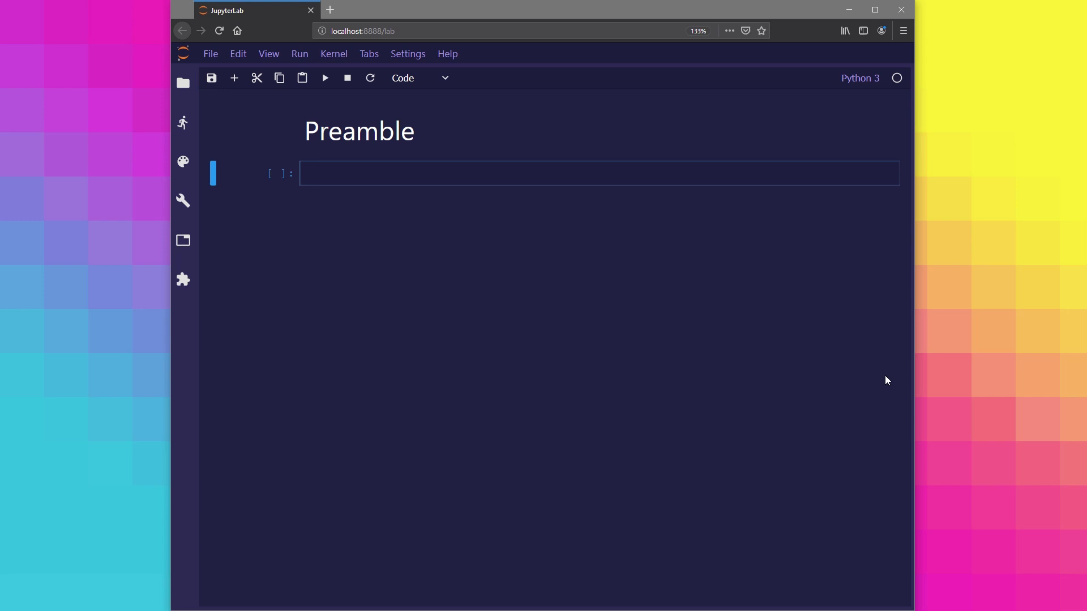
Write the Preamble: reload xdiag_magic with SVG output and import numpy, pandas, plotly_express
type("# used to create block diagrams")
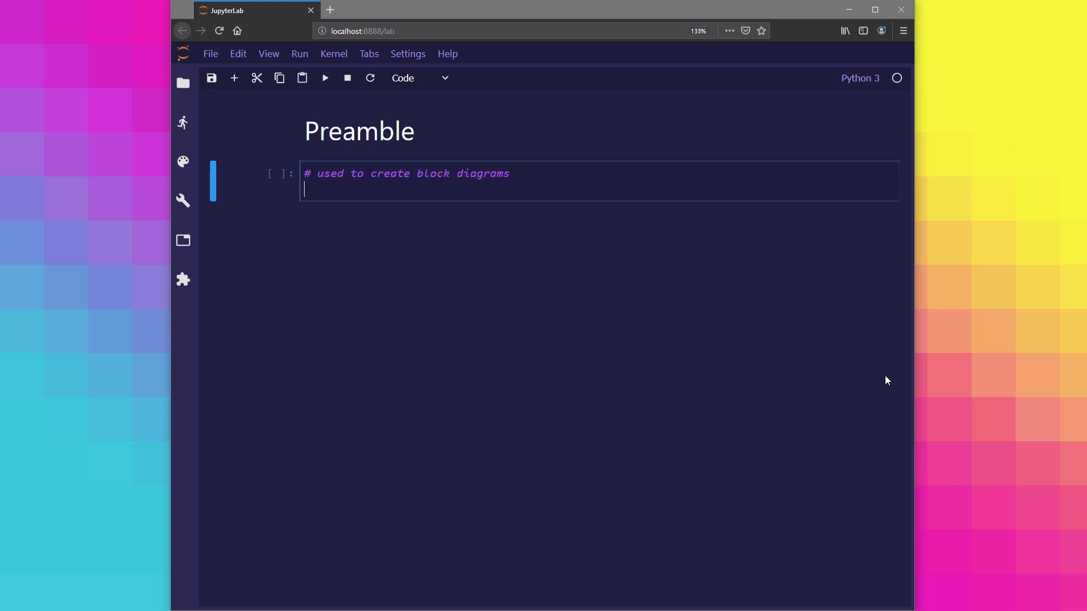
type("%reload_ext xdiag_magic")
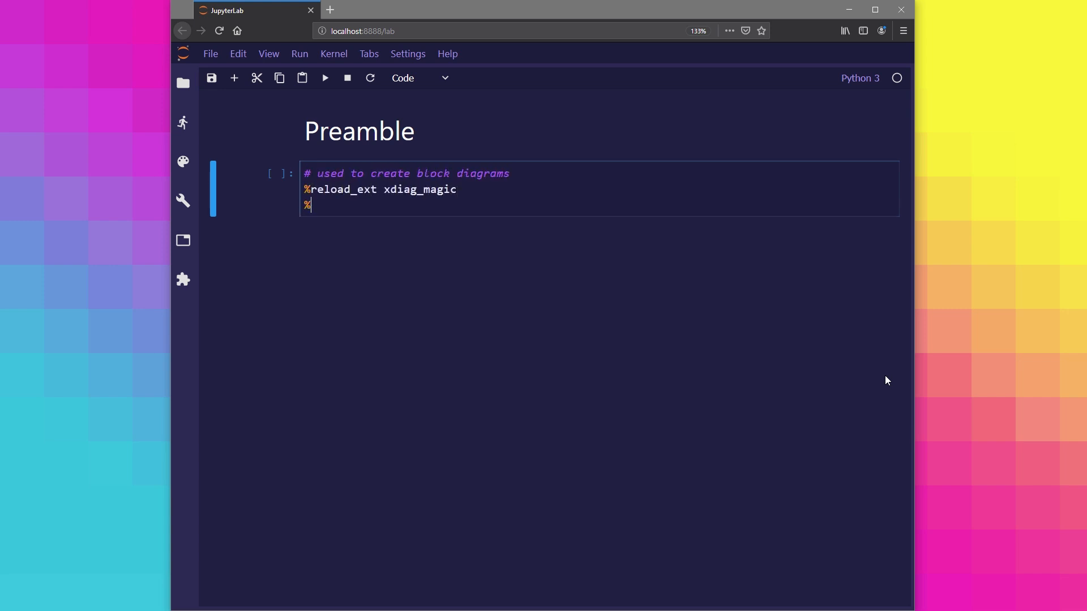
type("xdiag_output_format svg")
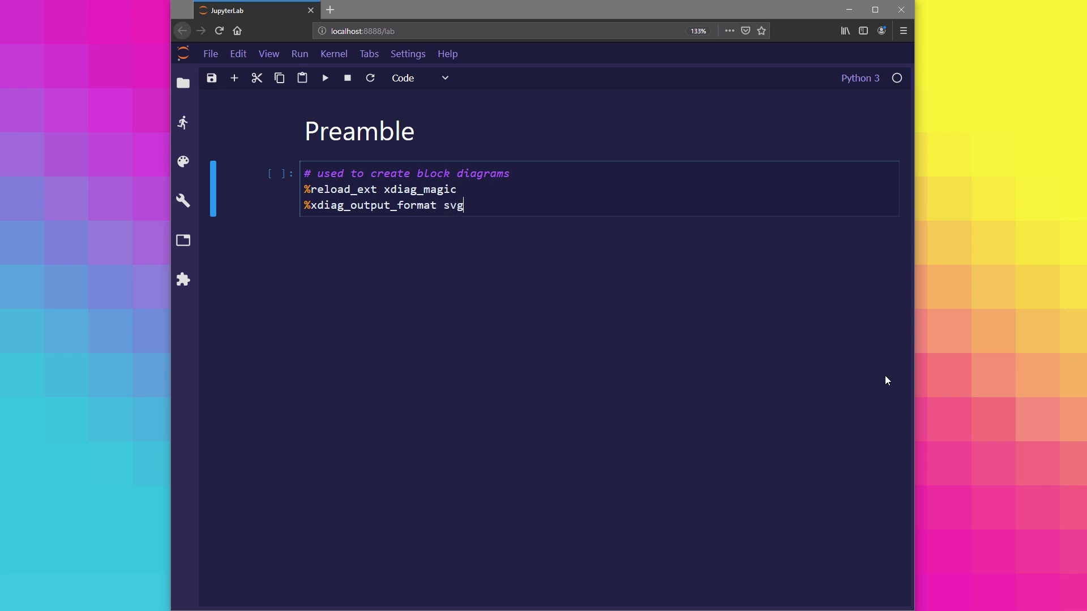
type("import")
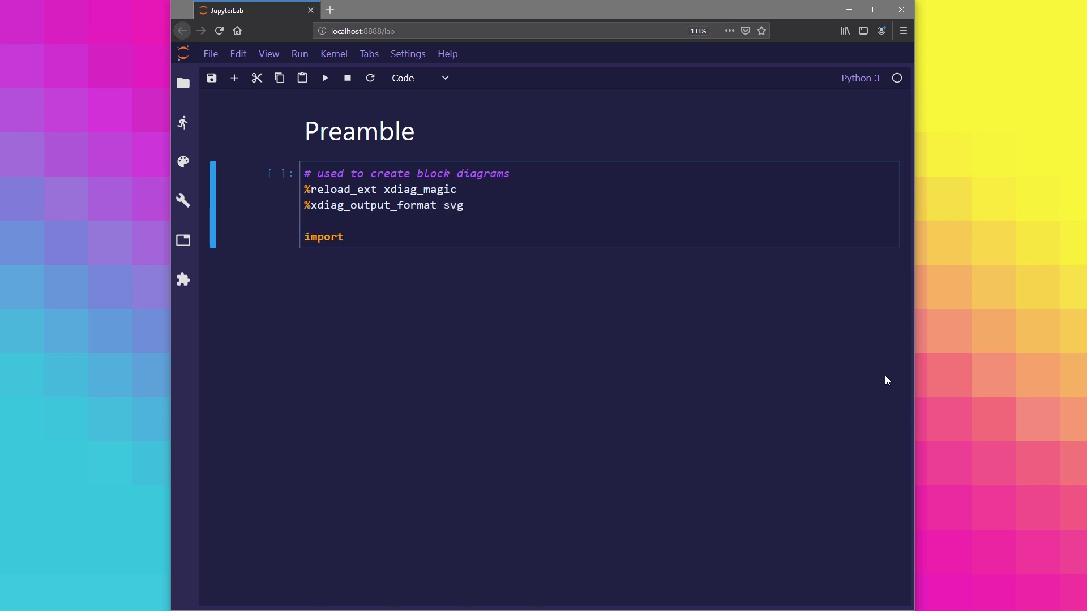
type("numpy as np")
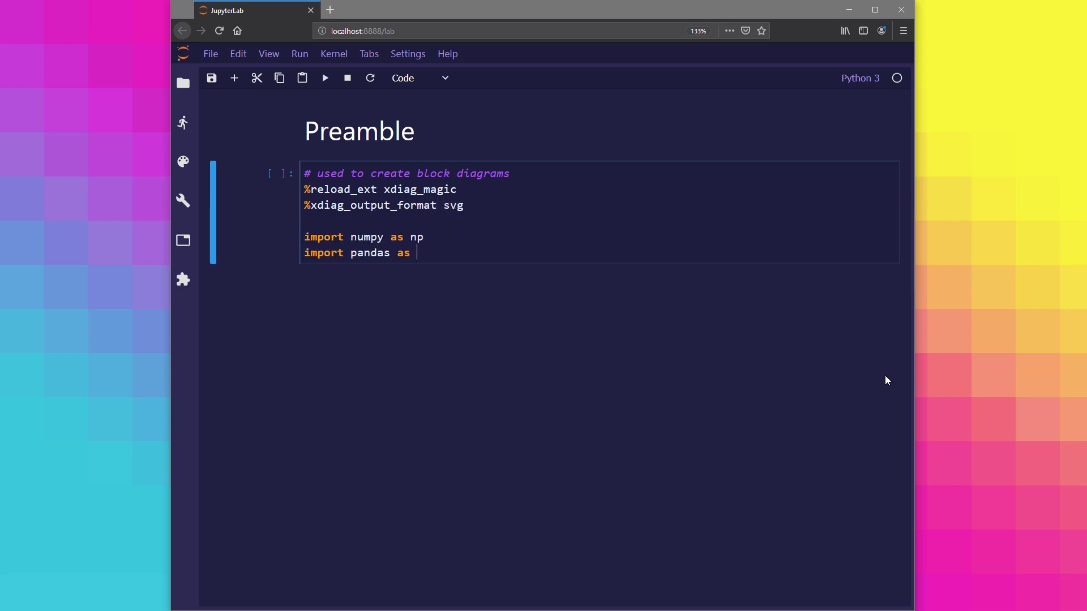
type("pd")
type("import plotly_express as px")
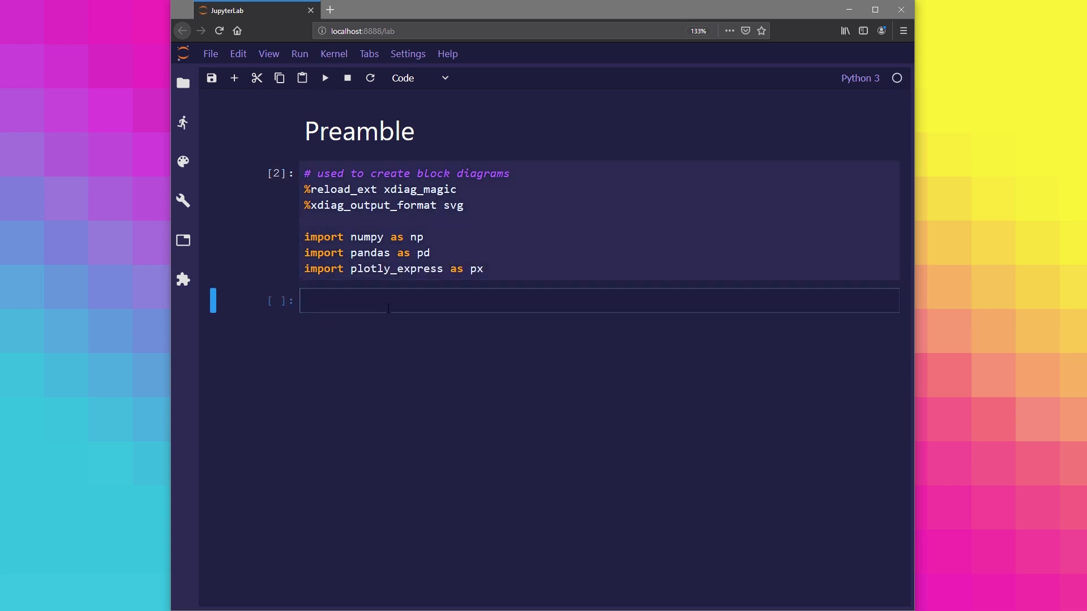
Add a %%blockdiag cell drawing Problem Variables → Objective Function → Objective Values and run it
left_click(325, 78)
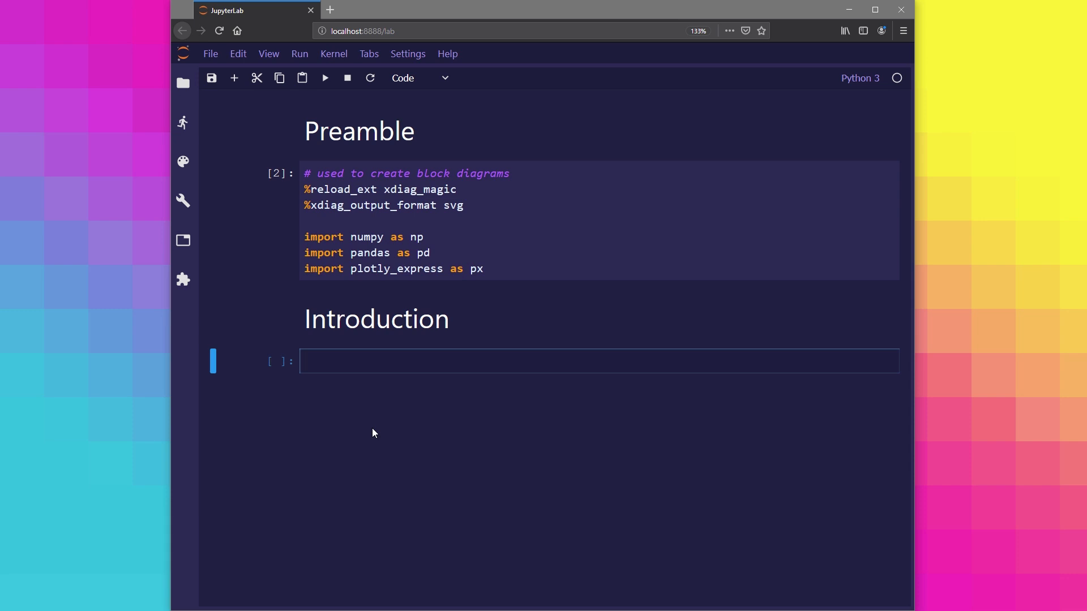
type("%%")
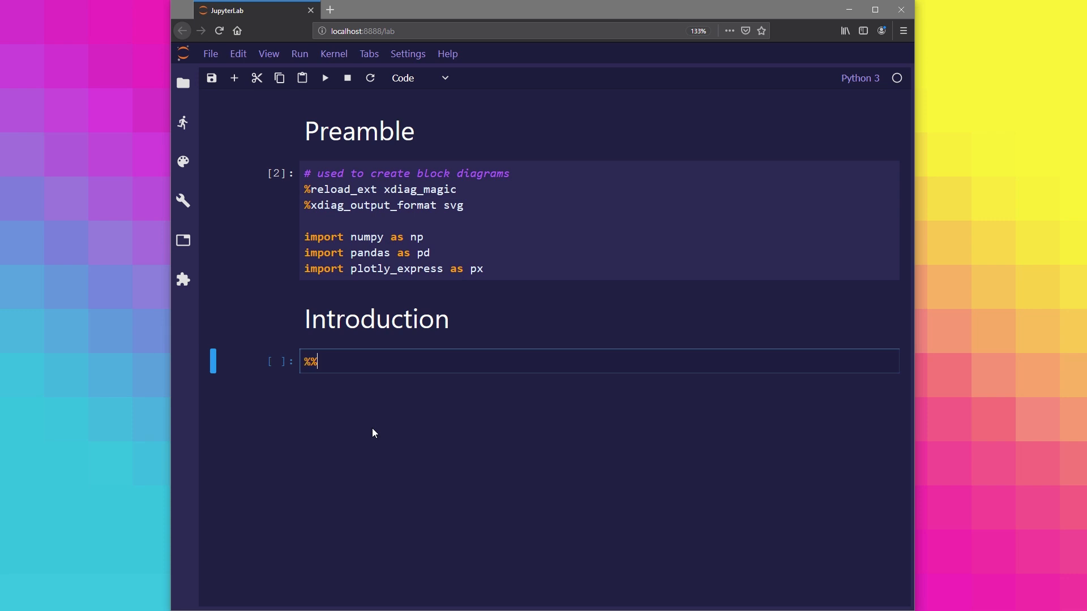
type("blockdiag")
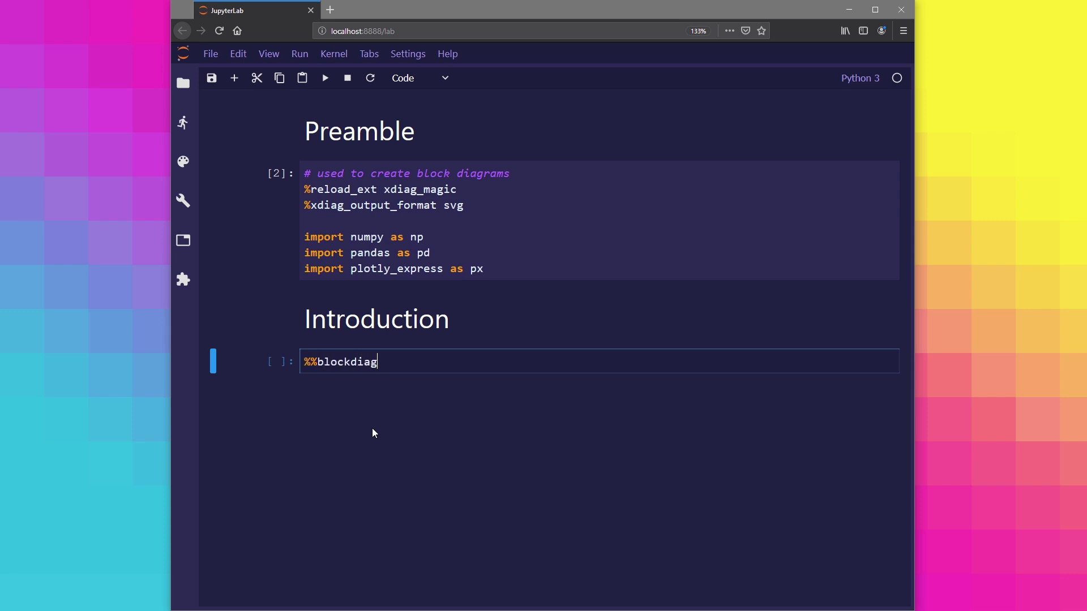
type("{")
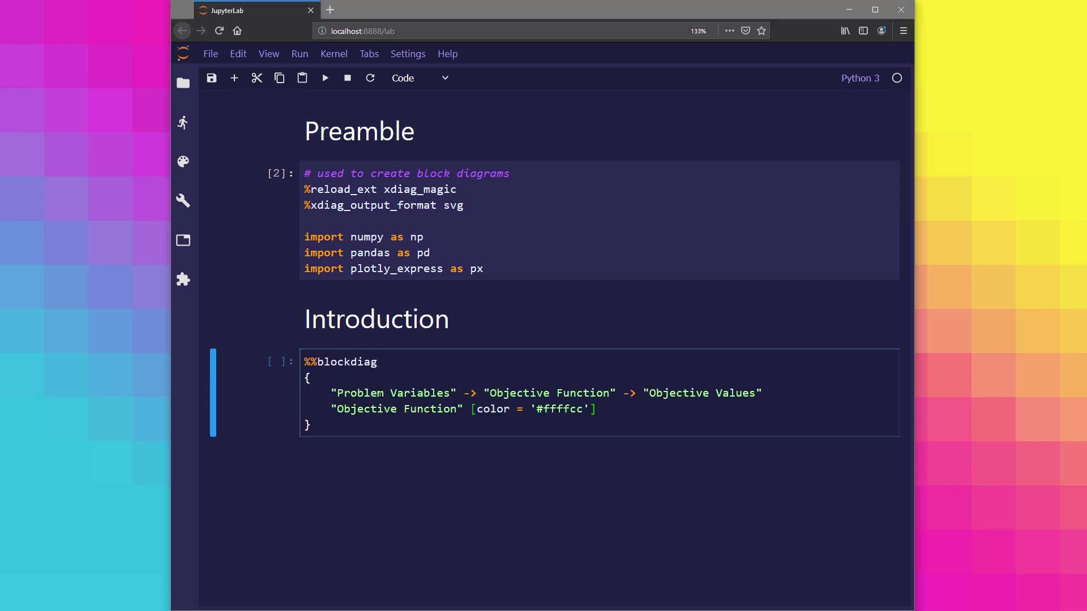
left_click(325, 78)
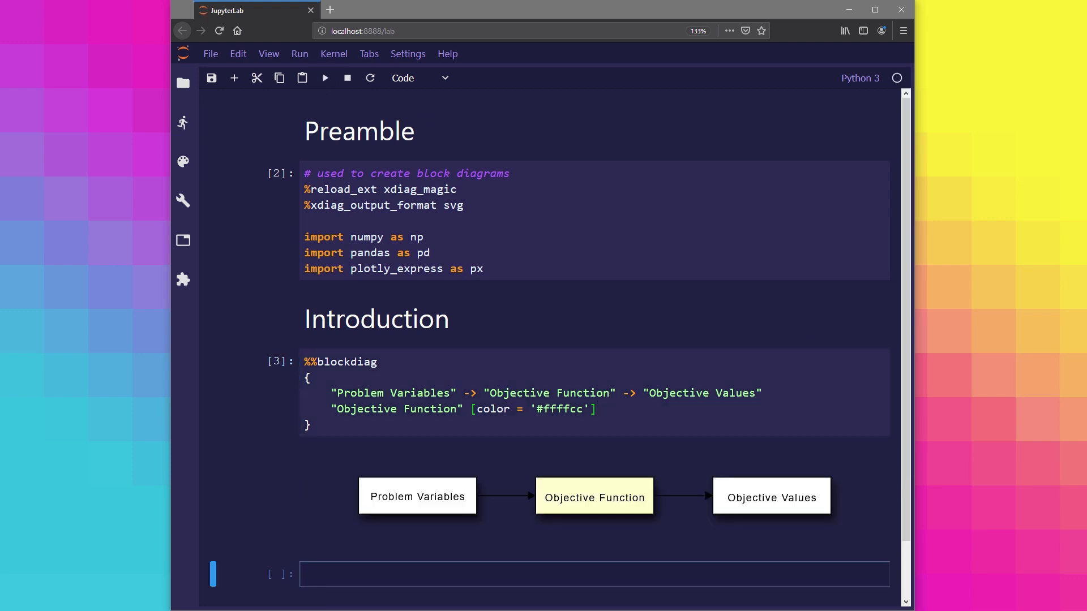
Move to the empty cell below the rendered diagram to continue editing
scroll("down", 3)
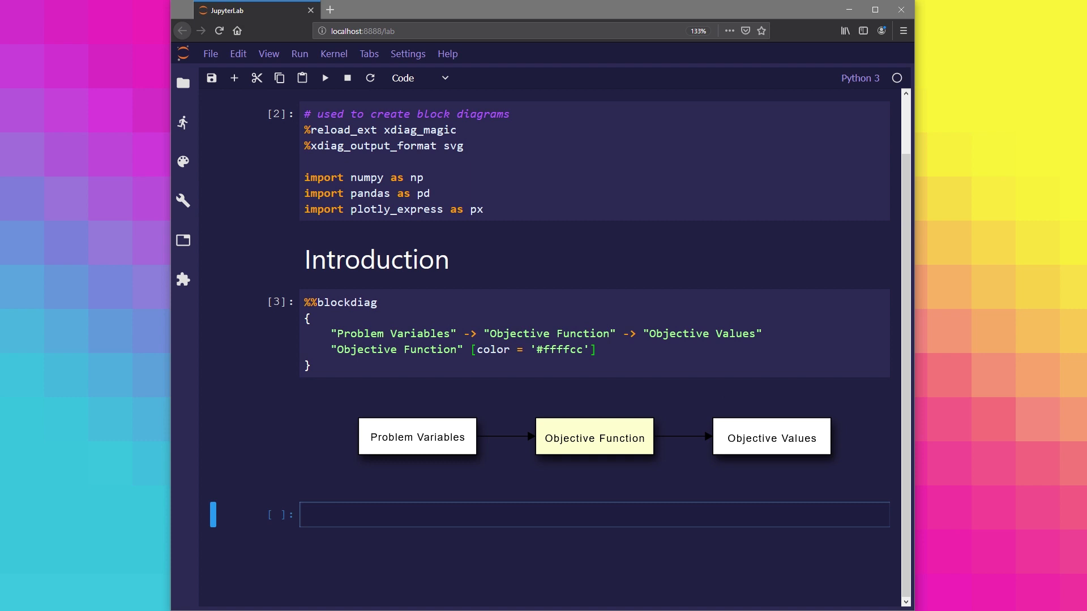
left_click(304, 514)
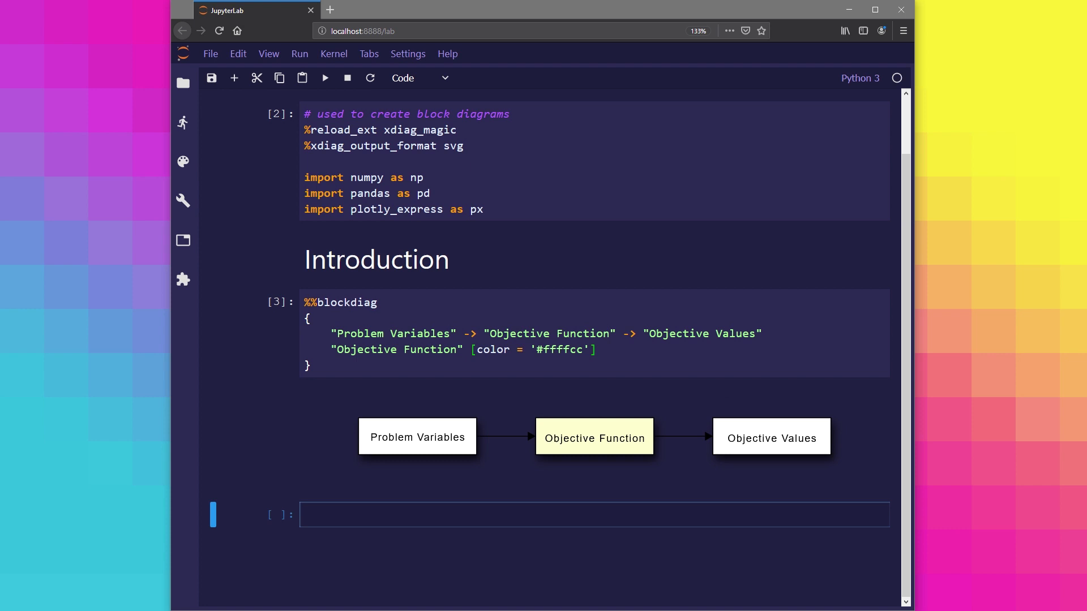
left_click(305, 514)
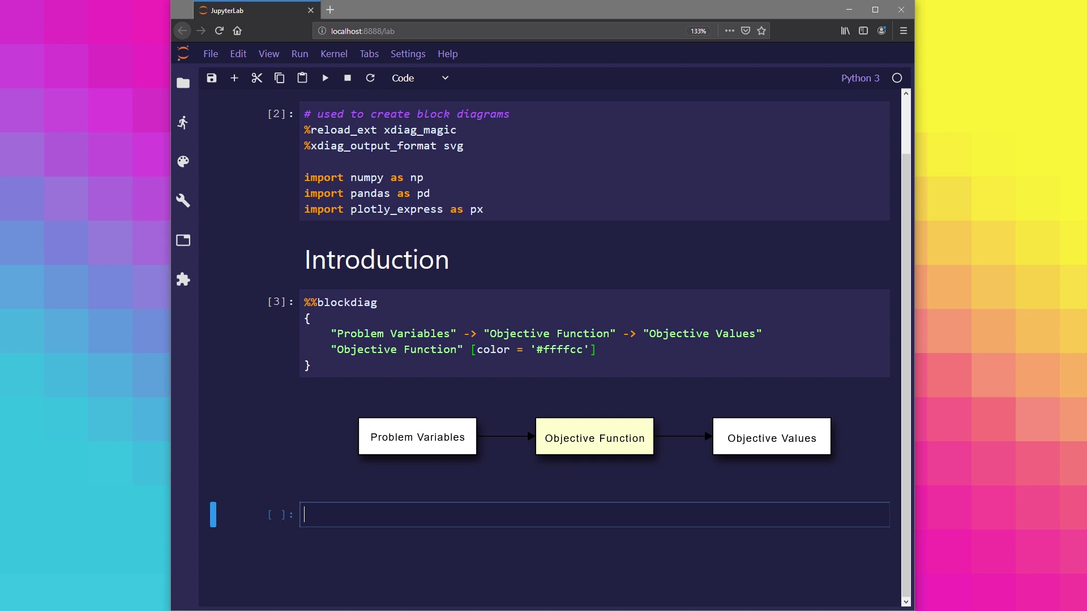
Start the second %%blockdiag cell for the evolutionary Initialisation → Evaluation → Variation loop
type("%%blockdiag")
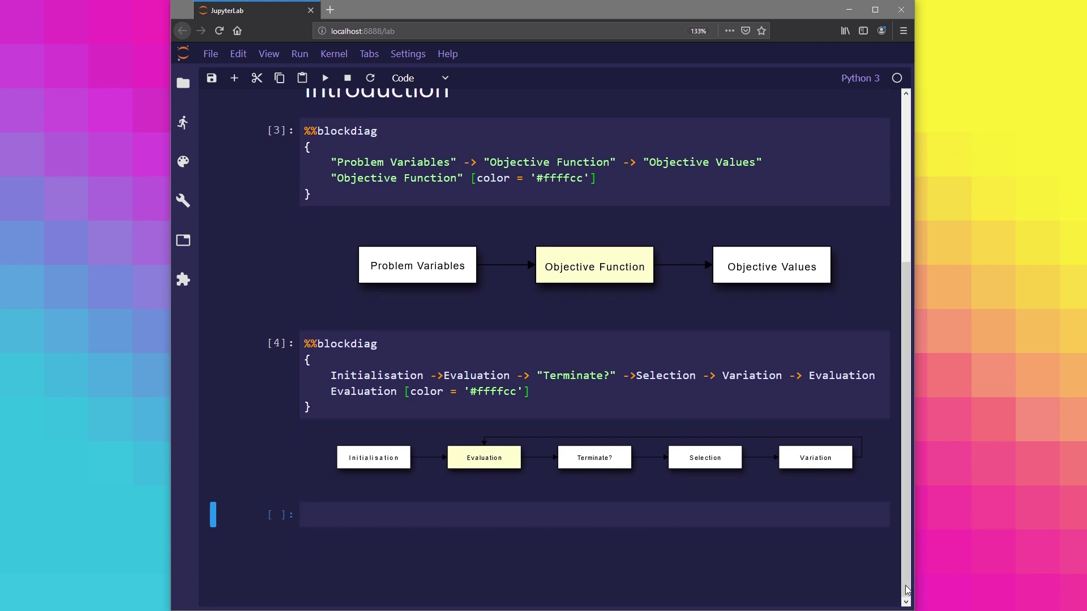
mouse_move(495, 448)
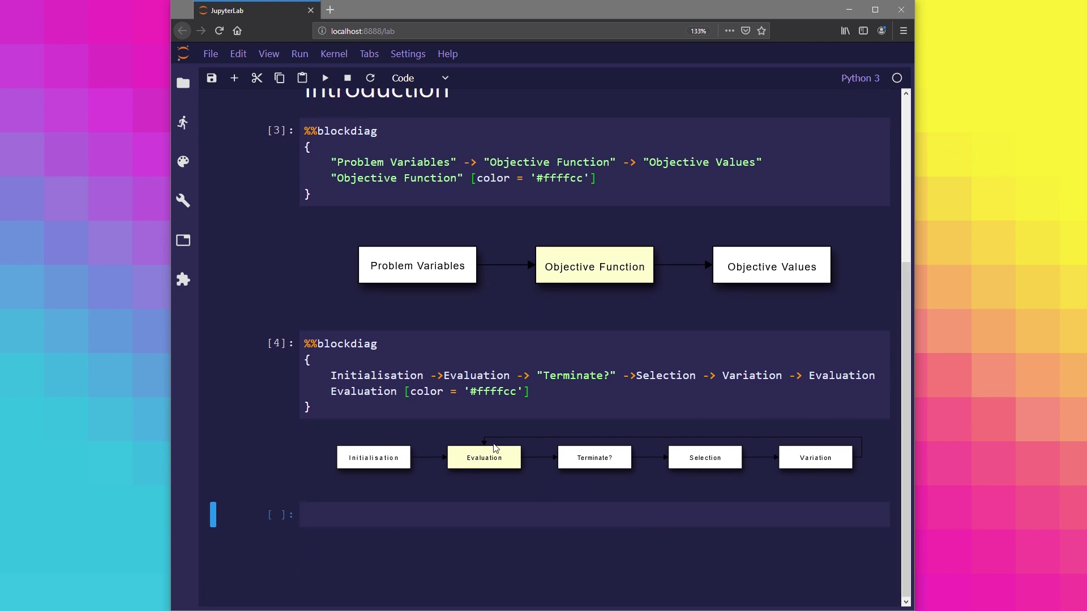
mouse_move(491, 447)
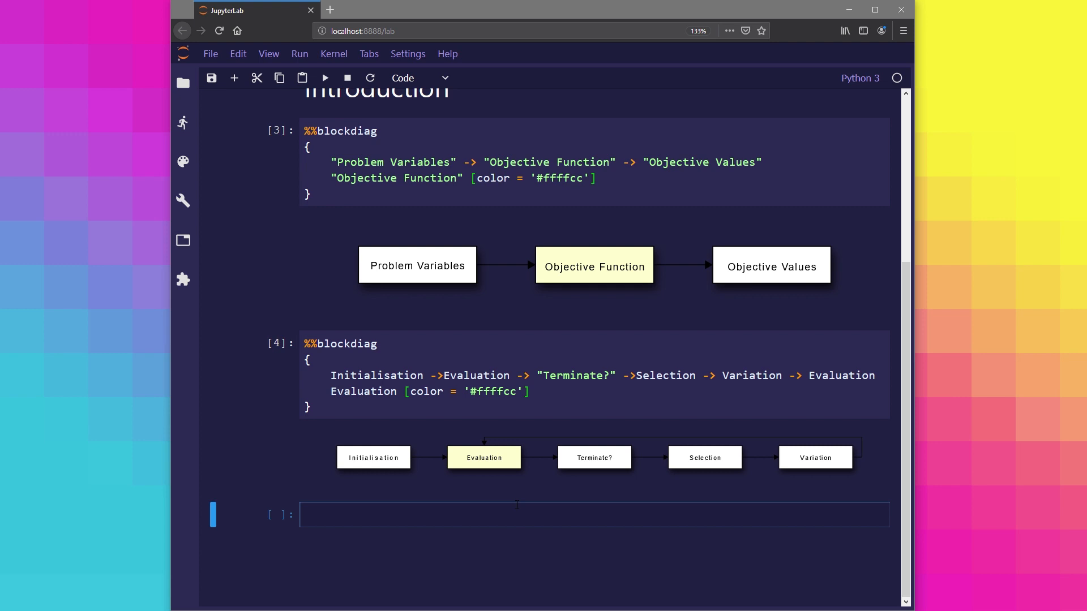
Add the '## Objective Functions in General' heading as a Markdown cell
type("##")
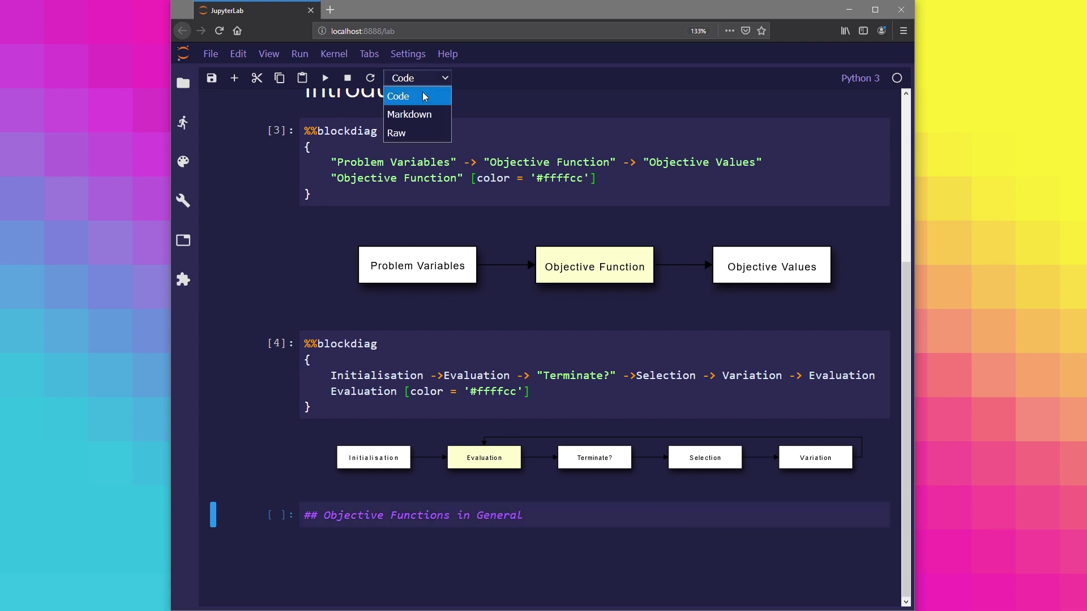
left_click(410, 114)
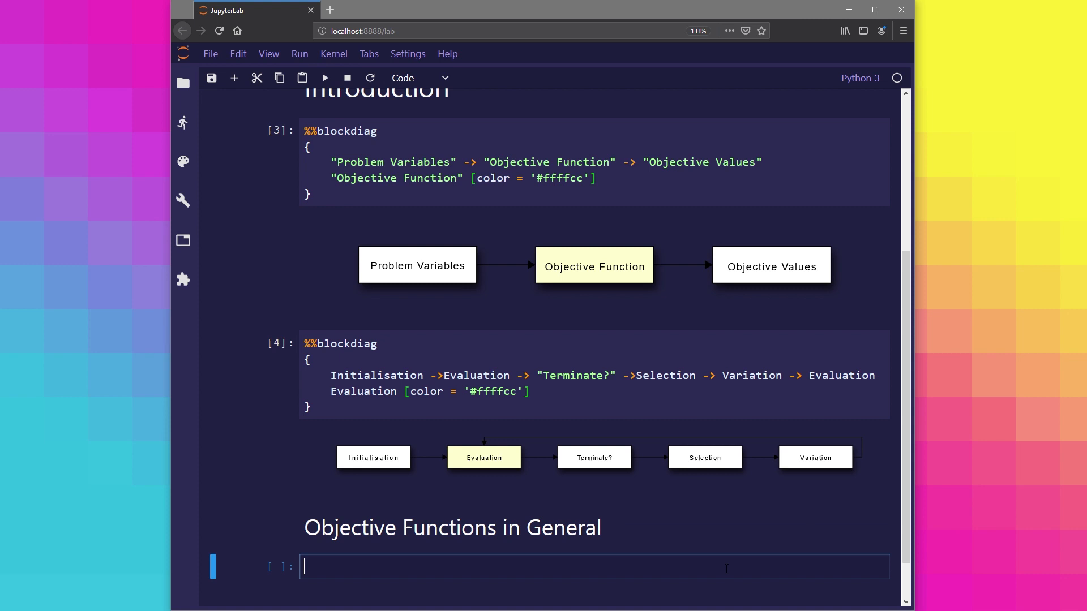
left_click(419, 78)
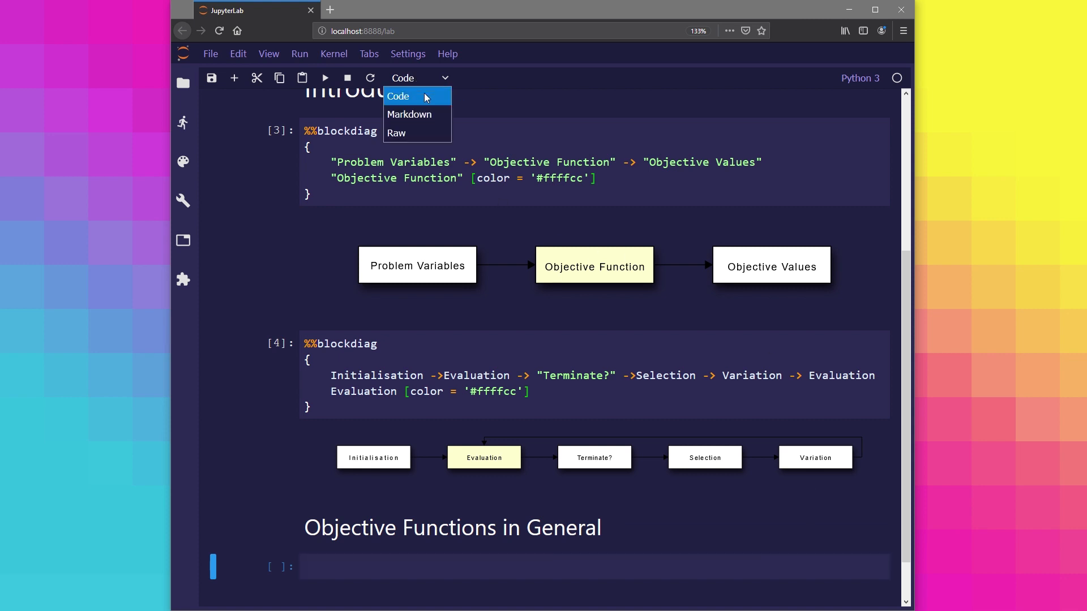
left_click(408, 113)
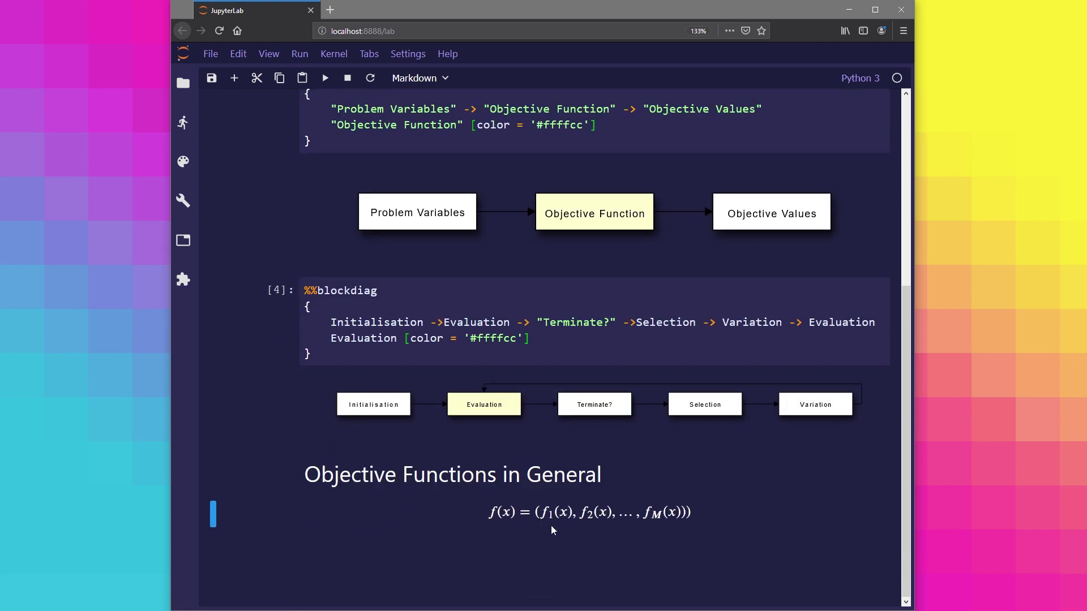
mouse_move(673, 519)
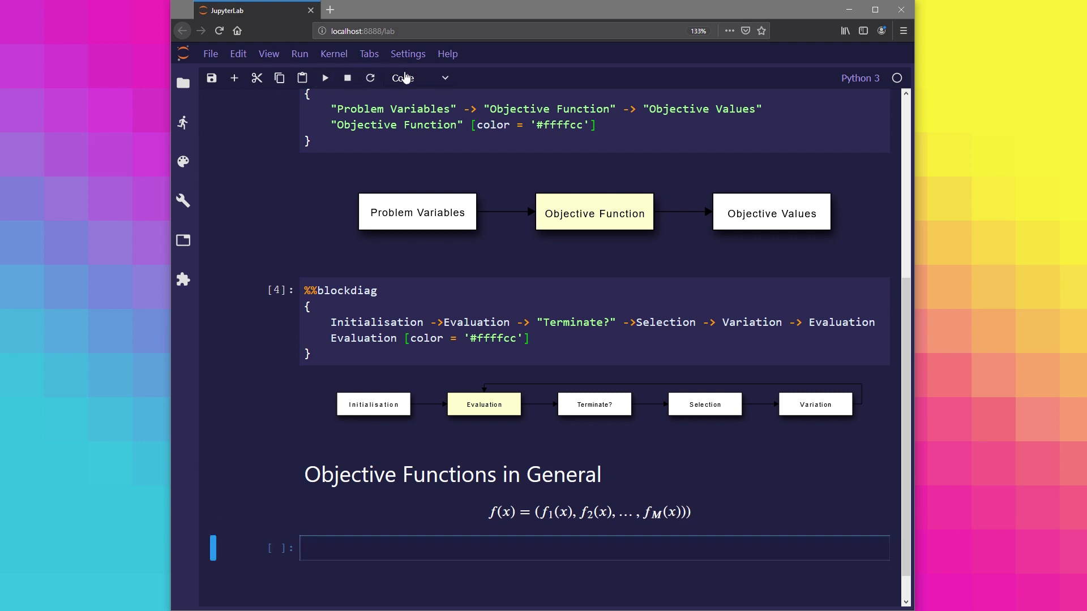
Write the Markdown LaTeX equation x = (x_1, x_2, \dots, x_n) and render it
left_click(418, 77)
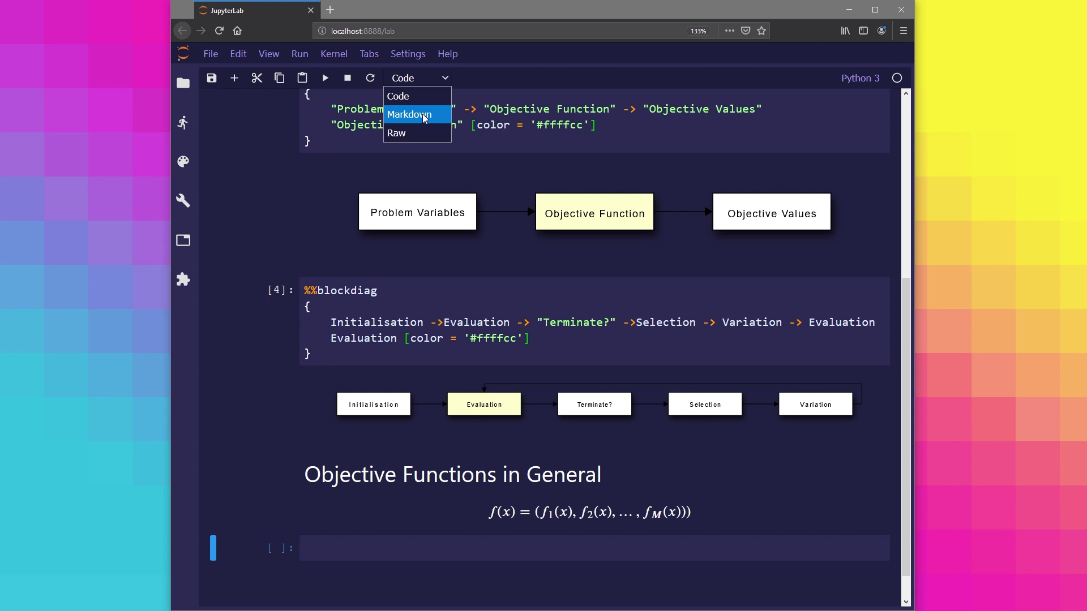
left_click(410, 114)
type("x = (")
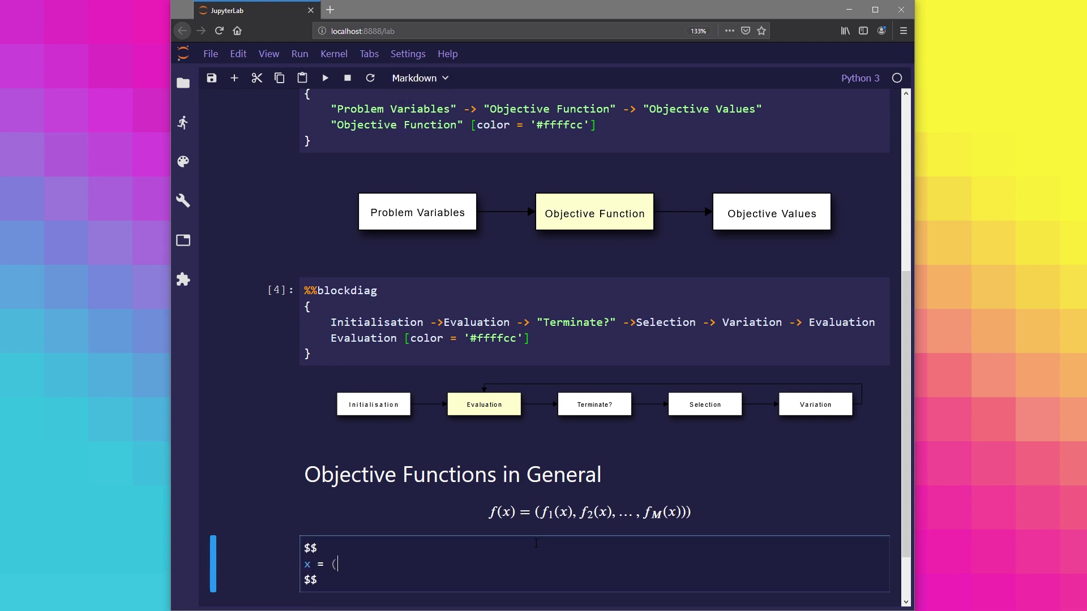
type("x_1,x_2,")
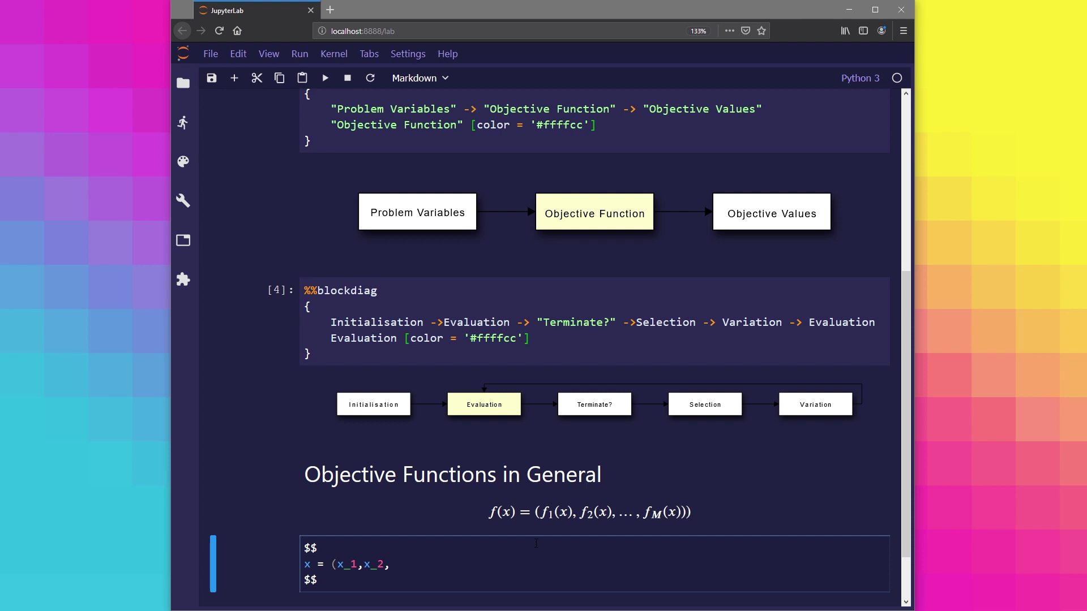
type("\\dots,")
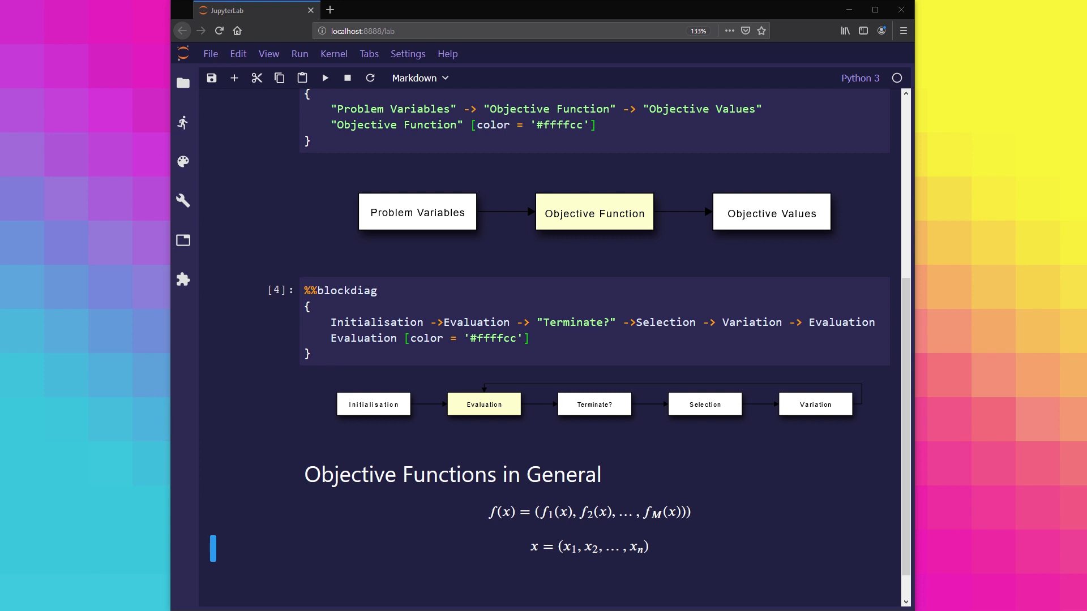
mouse_move(741, 539)
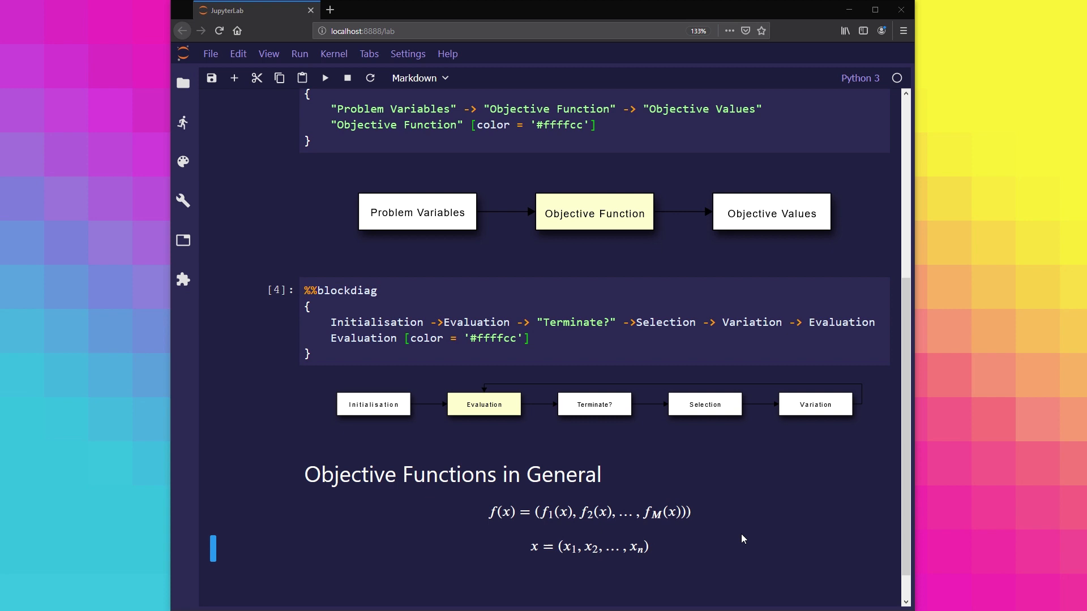
scroll("down", 3)
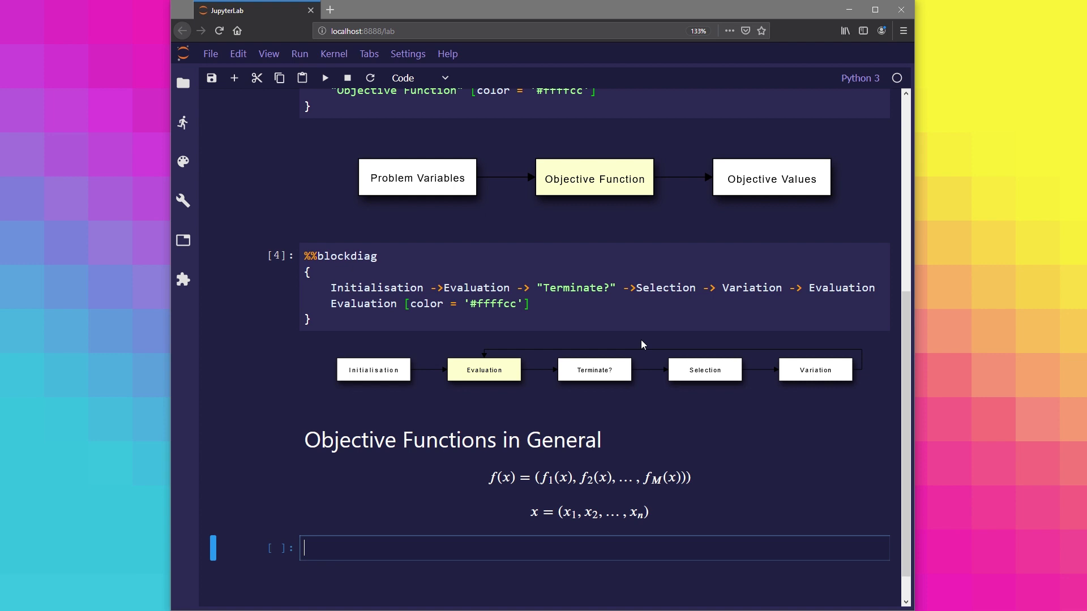
Create x = np.random.rand(8) and print its eight values
type("x =")
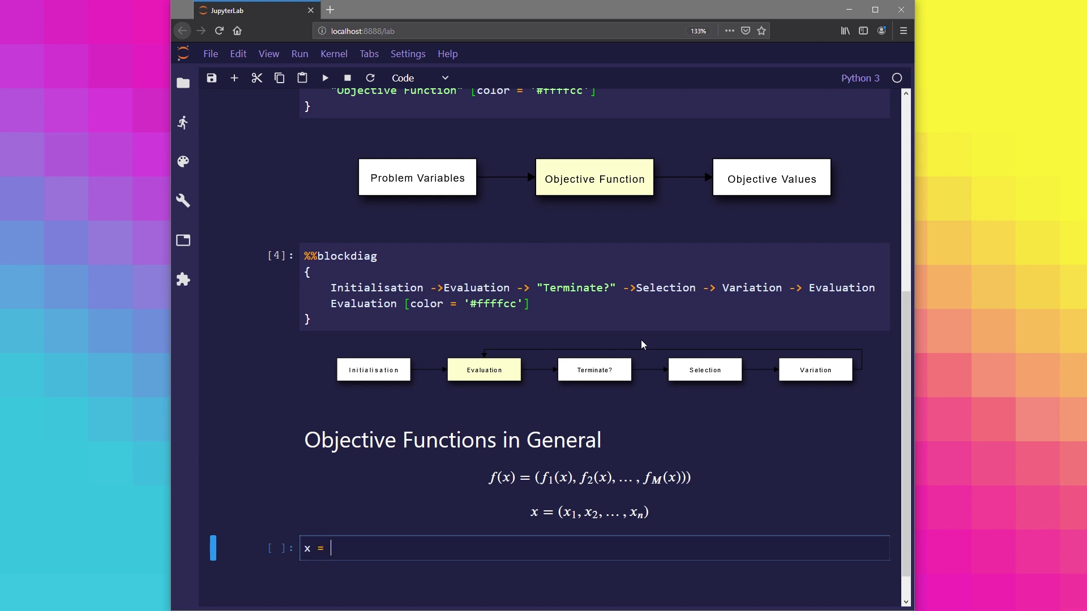
type("np.random.rand(8)")
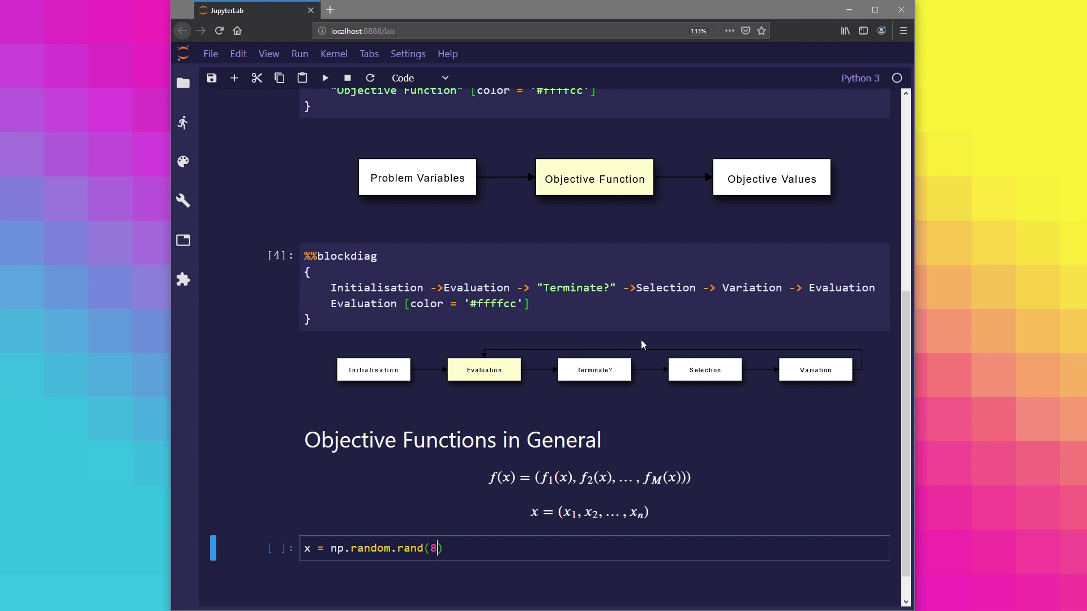
type("print(x)")
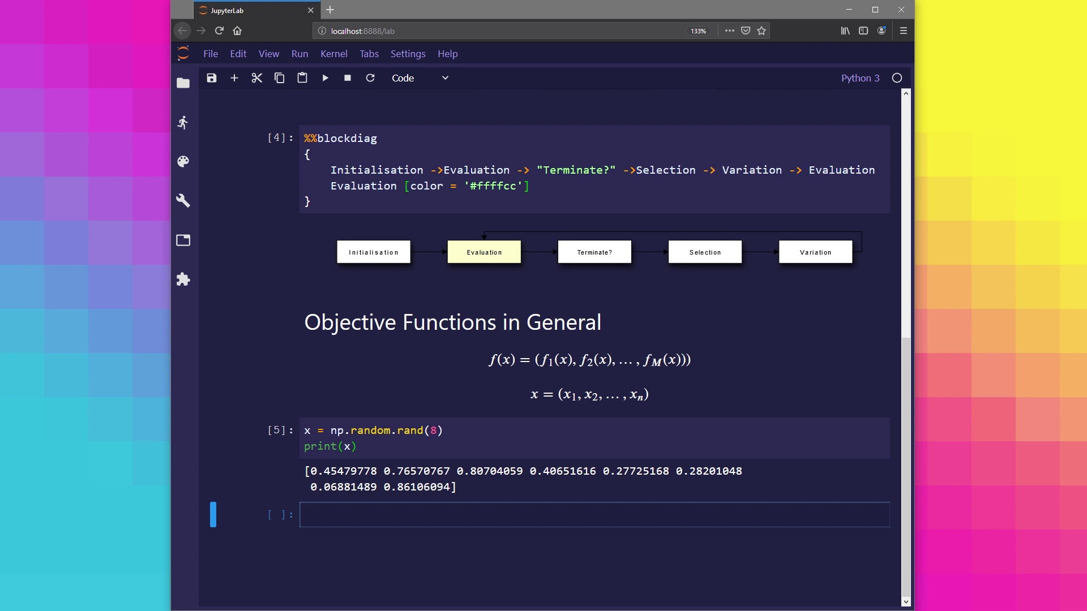
mouse_move(962, 324)
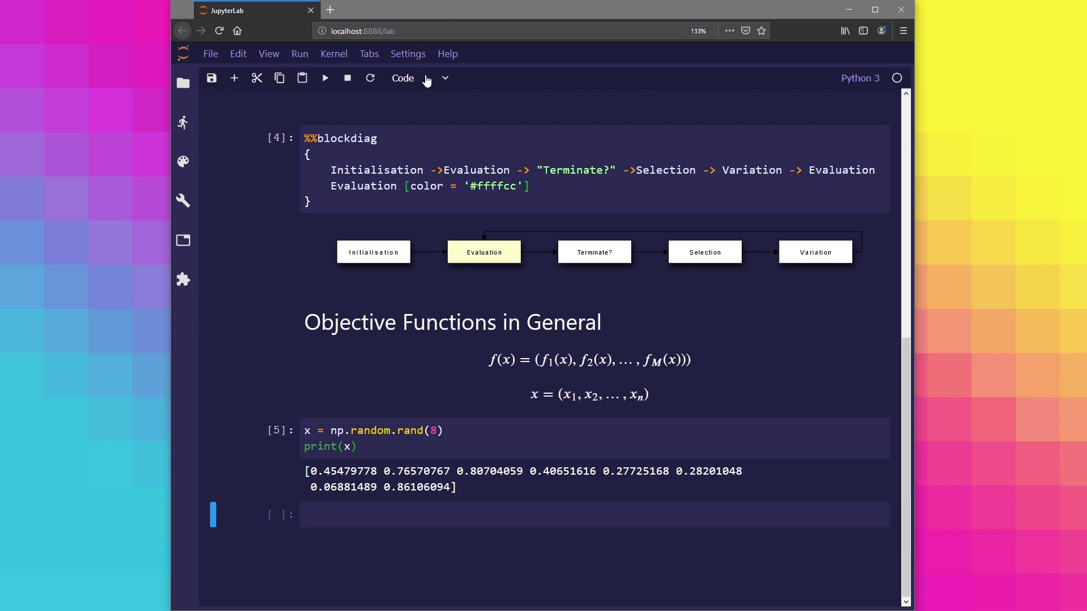
Write Markdown equations f_1 as \sum_{k=1}^{n} x_k and f_2 as \prod x_k, then begin def f
left_click(421, 78)
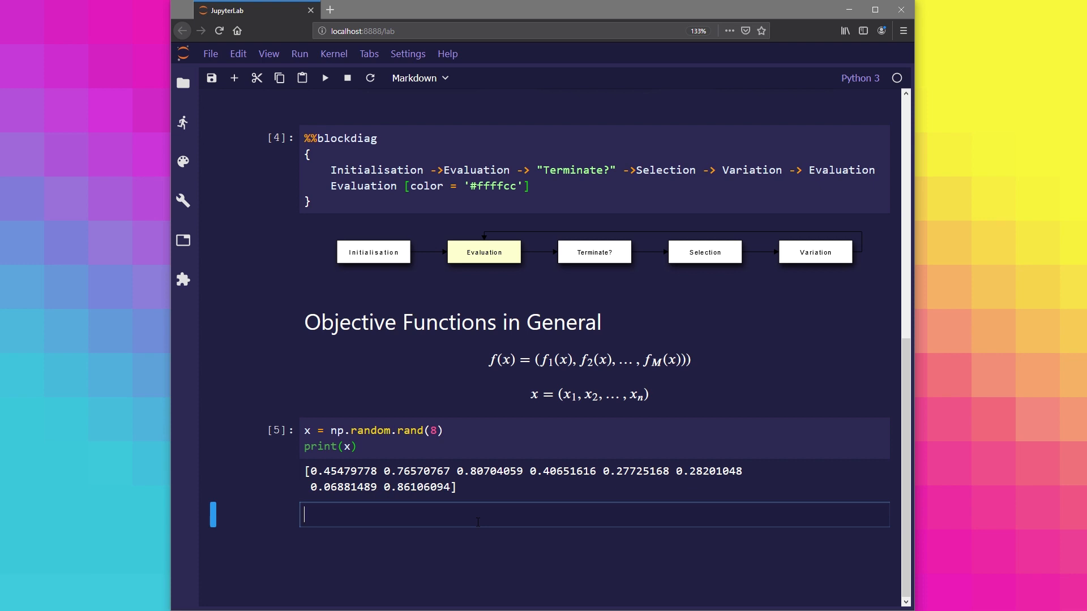
type("$$")
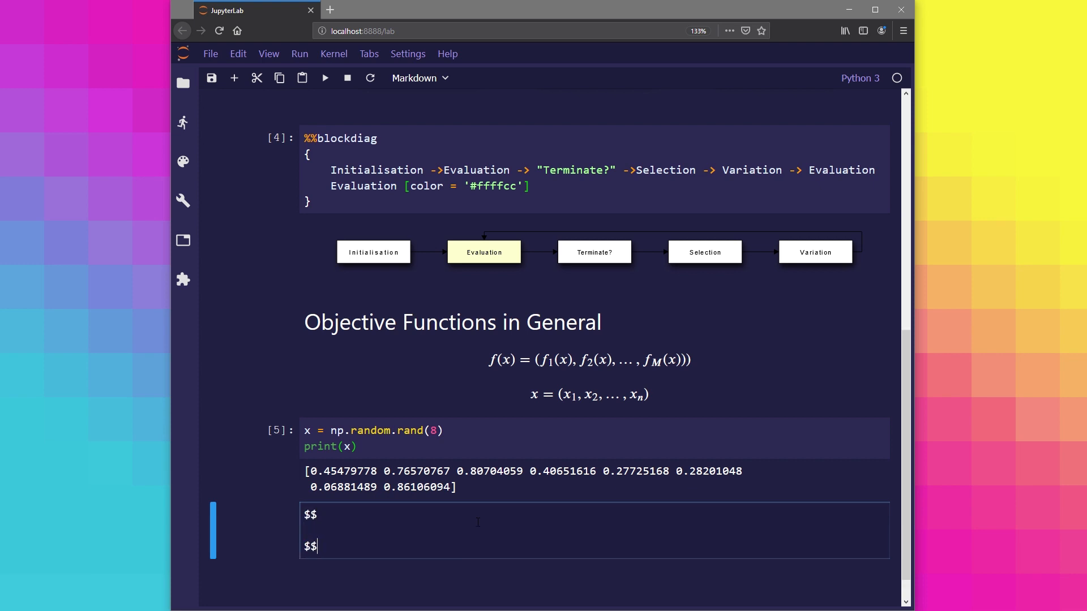
type("f_1{x} =")
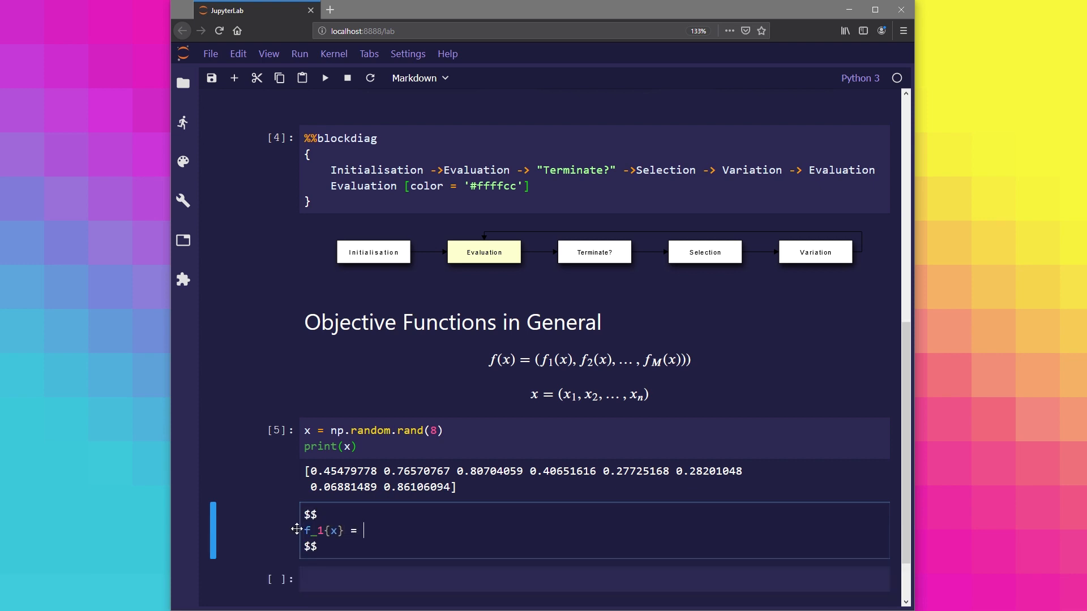
type("\\sum_{k=1")
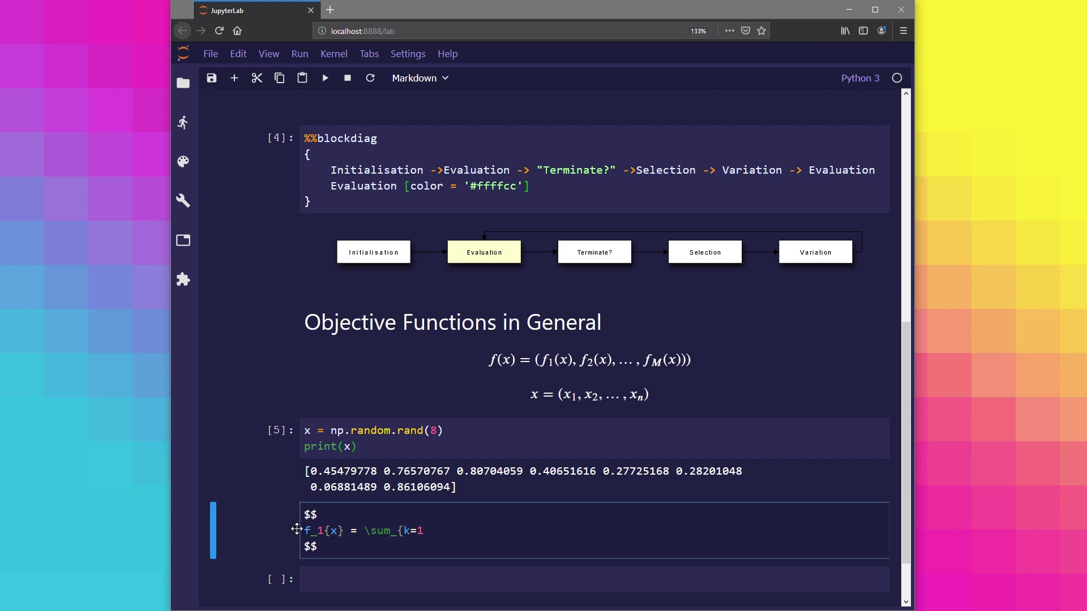
type("}^{n} x_k")
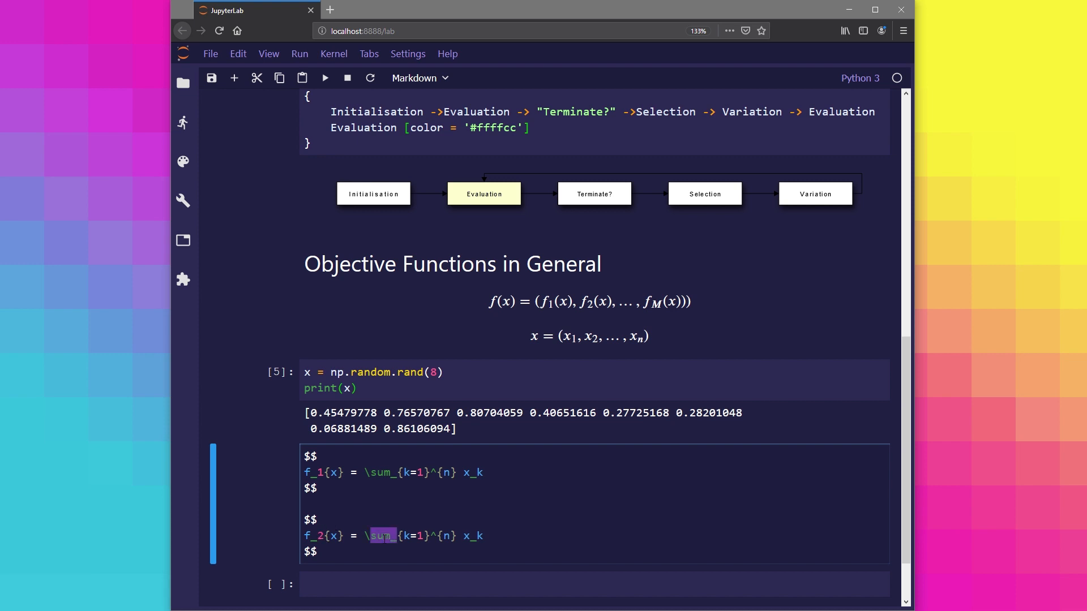
type("\\prod_")
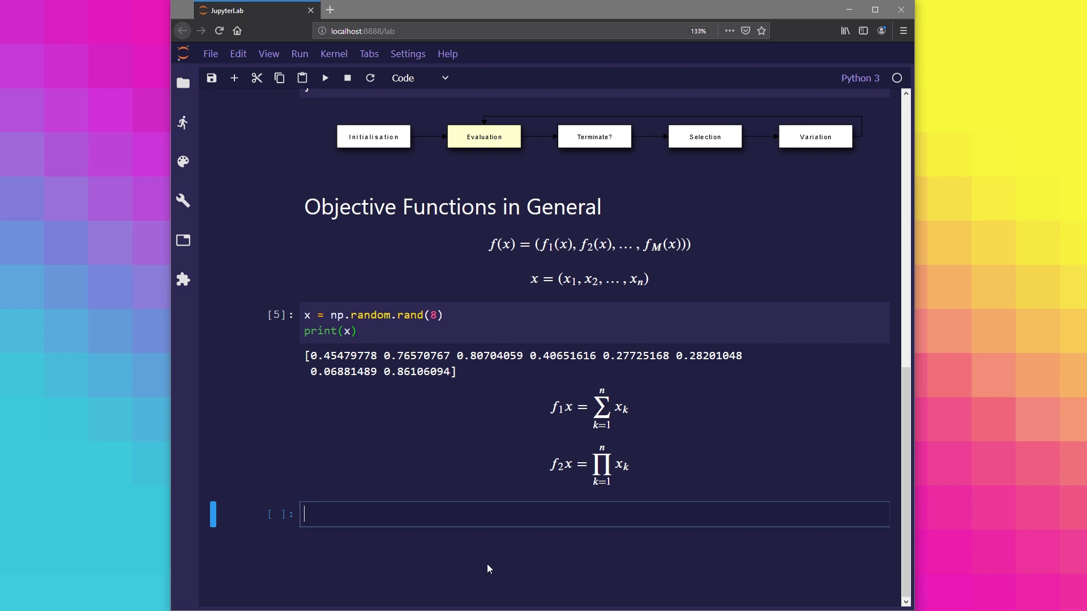
type("def f(x):")
type("f1 = np.su")
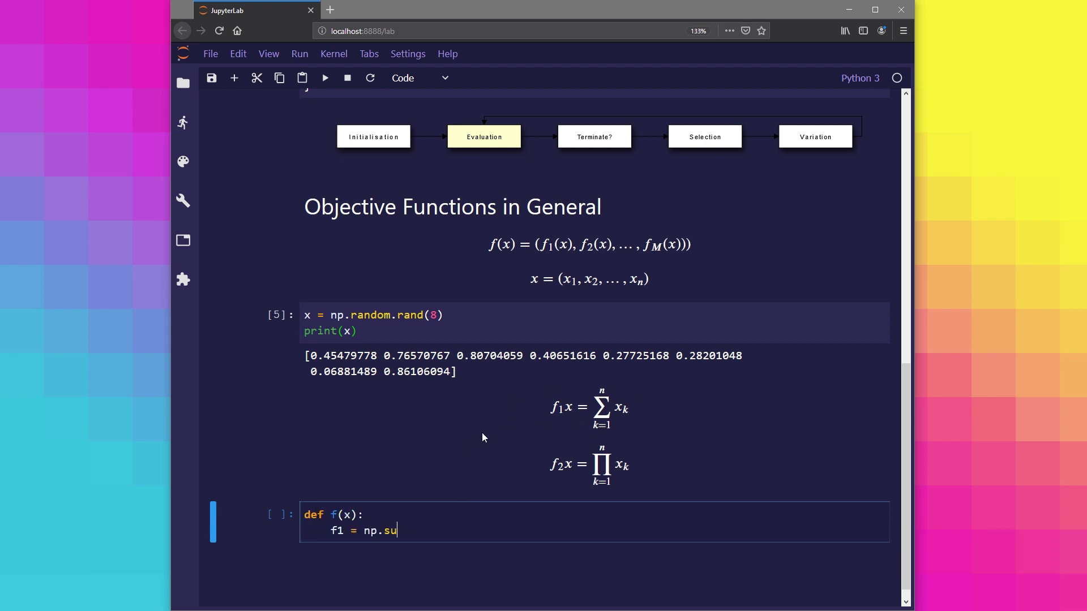
Finish f(x) returning sum and product as np.array([f1, f2]) and run it
type("m(x);")
type("return np.array()")
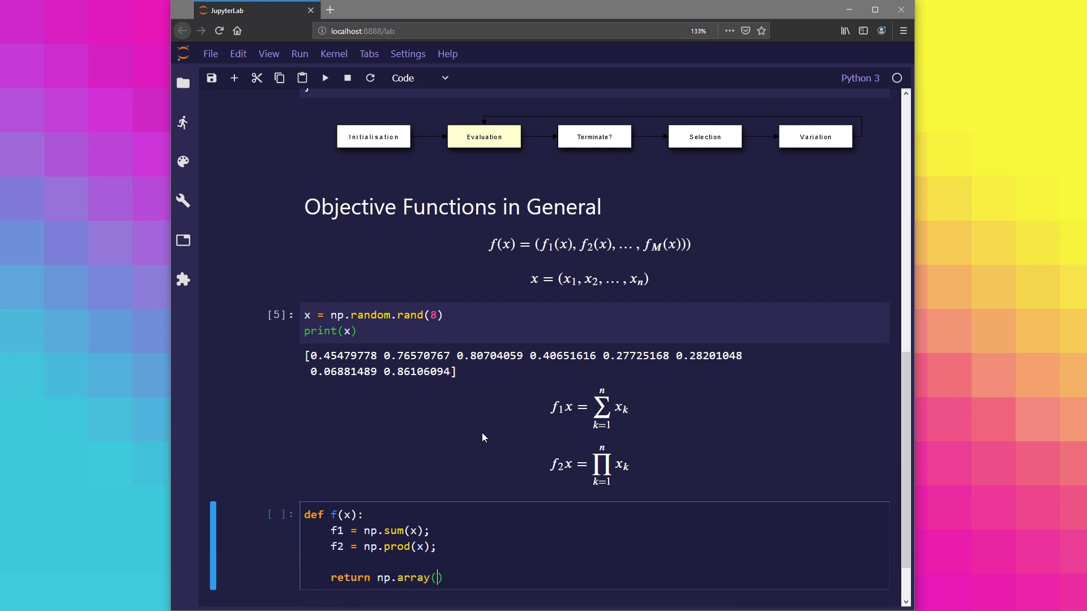
left_click(325, 78)
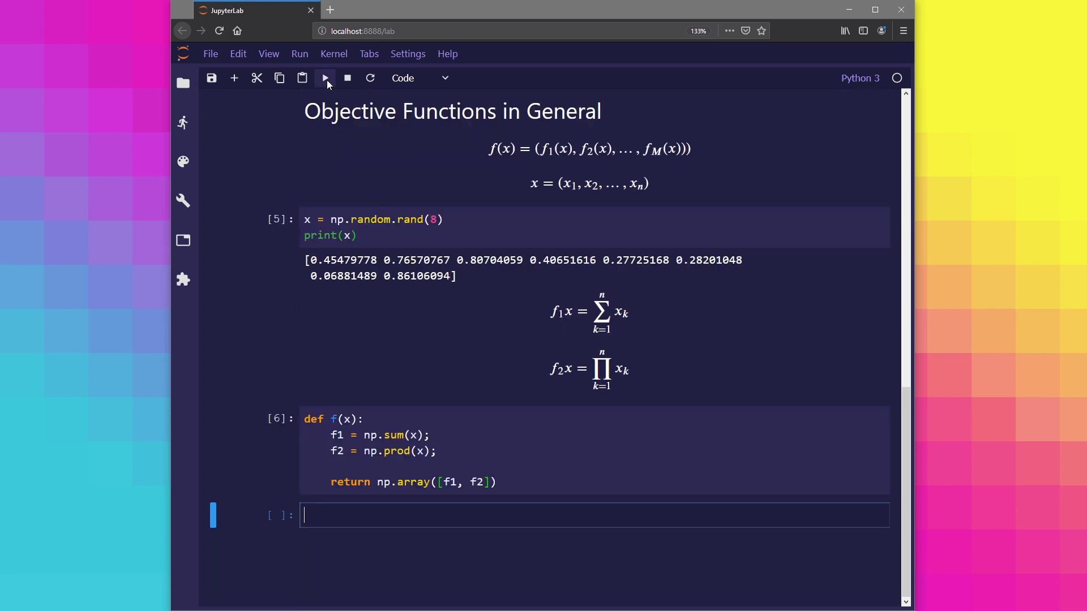
Render $$ y_M = f(x) $$ and run y = f(x); print(y) showing two objective values
type("$$")
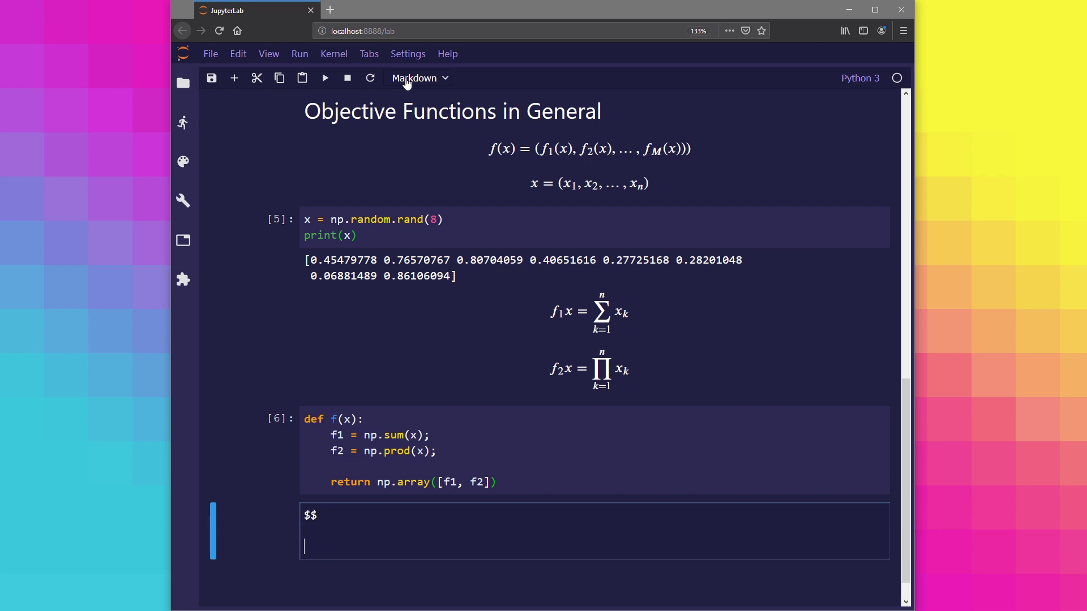
type("y_M")
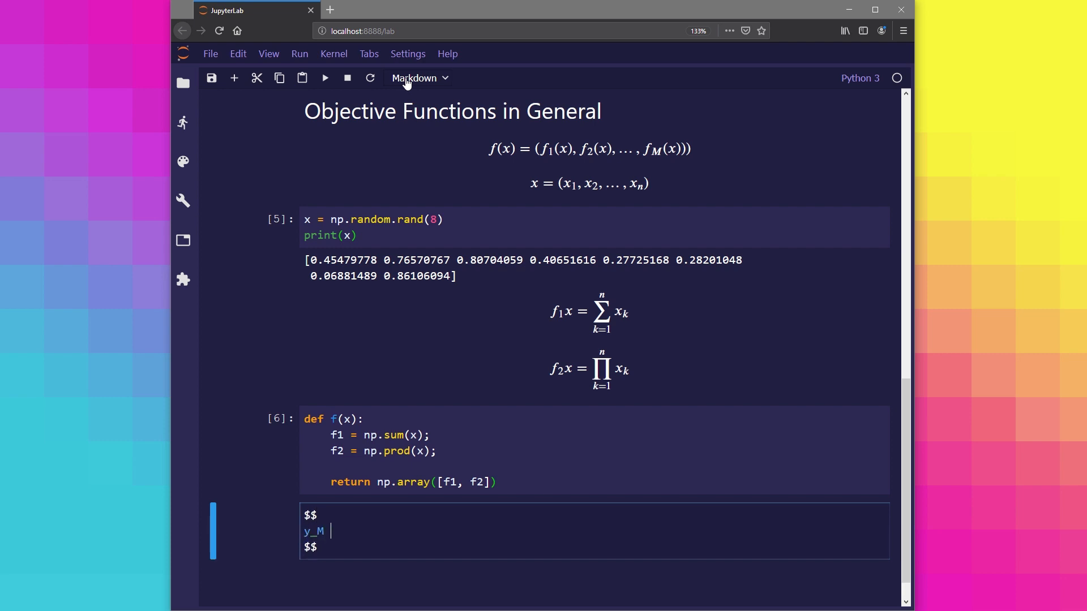
type("= f(x)")
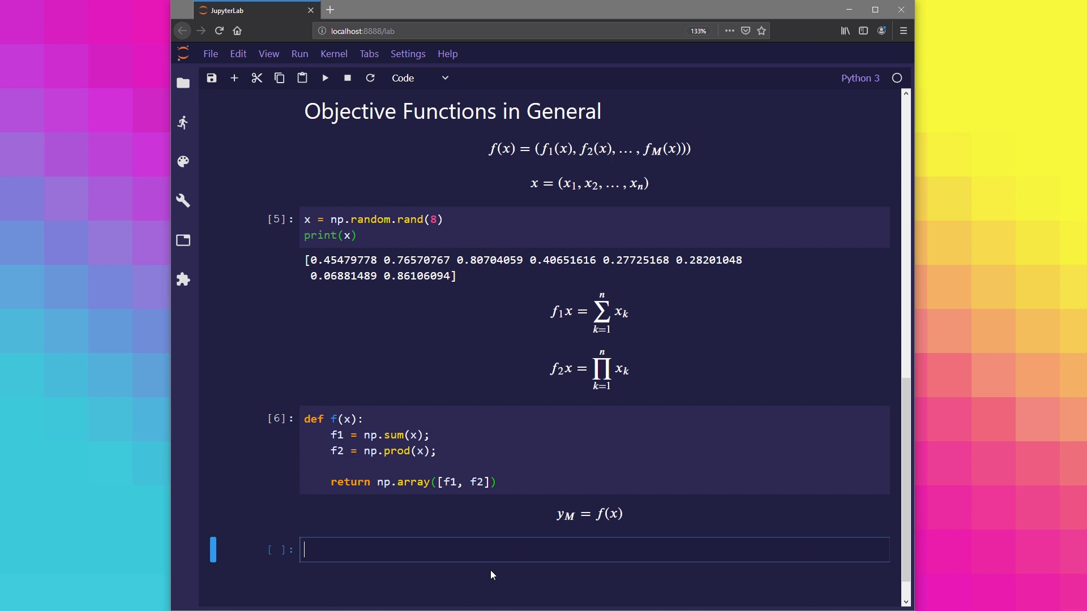
type("y = f(x")
type("pri")
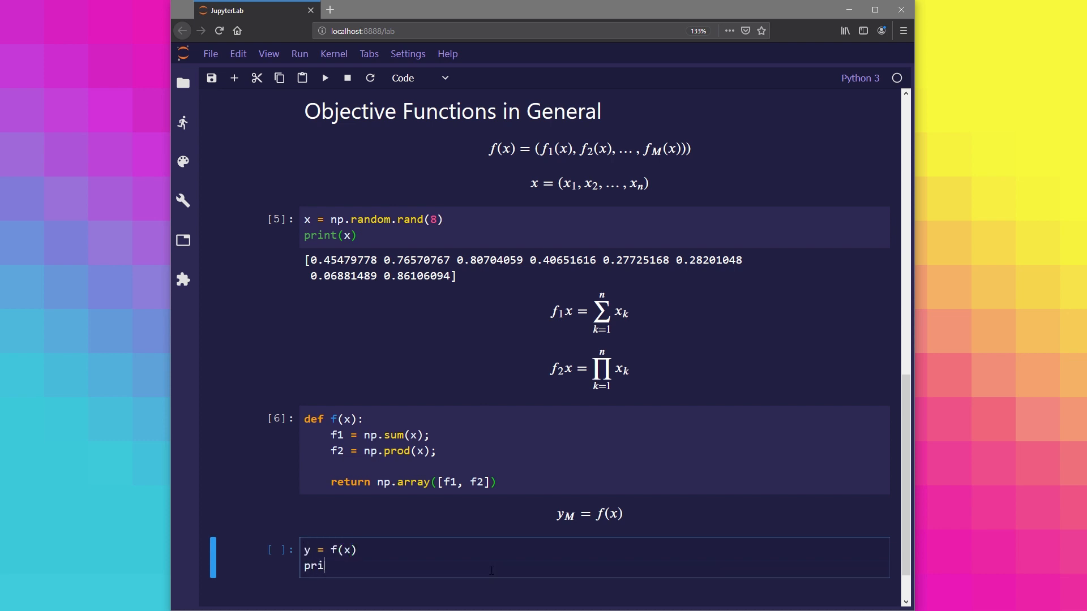
type("nt(y)")
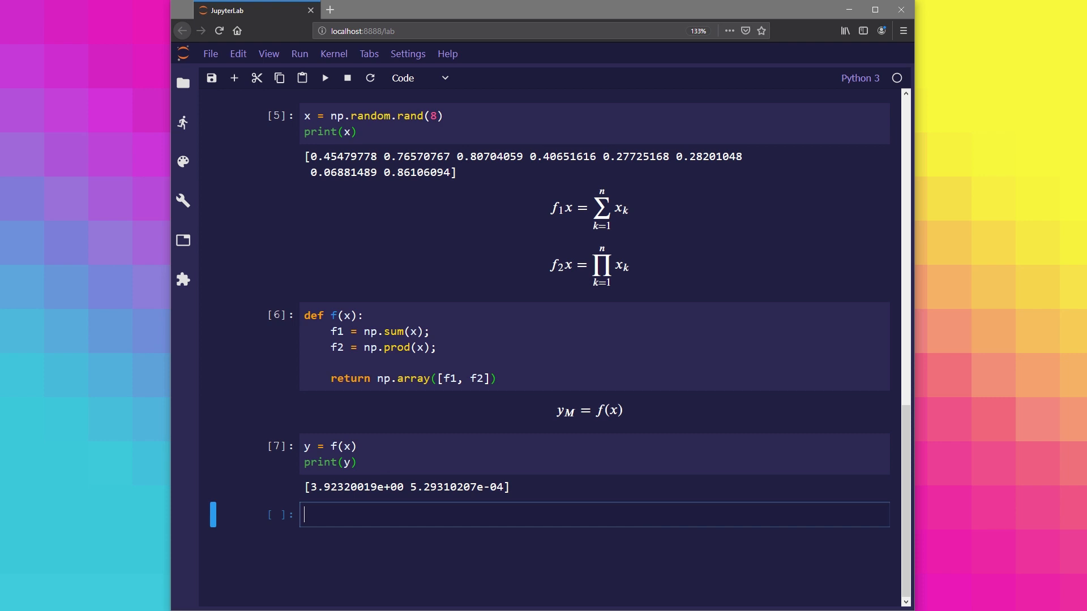
mouse_move(366, 513)
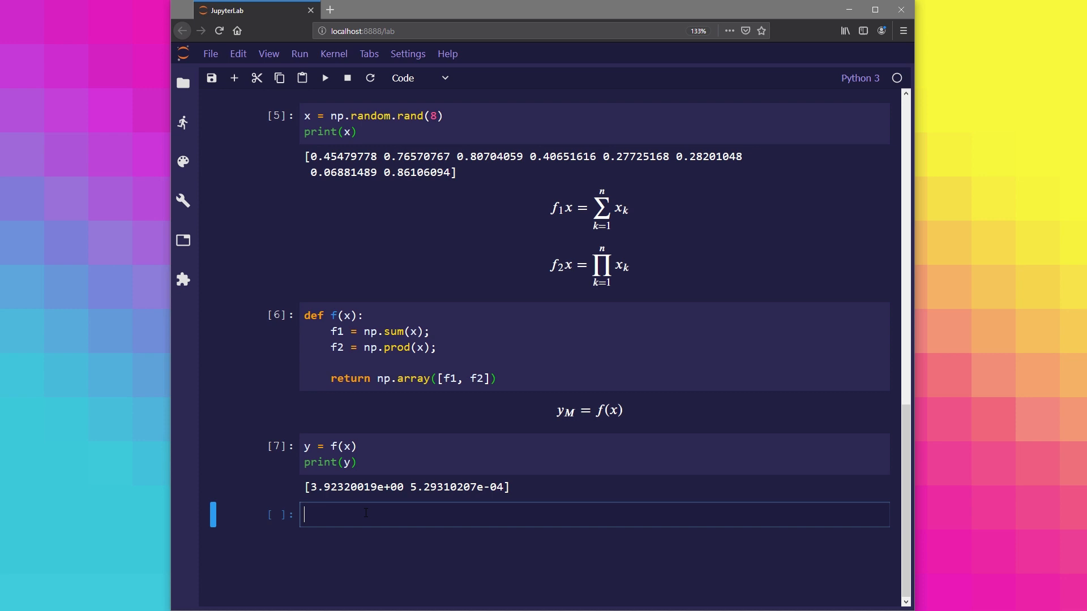
Loop 50 times stacking f(np.random.rand(8)) into objective_values with np.vstack
type("objectiv")
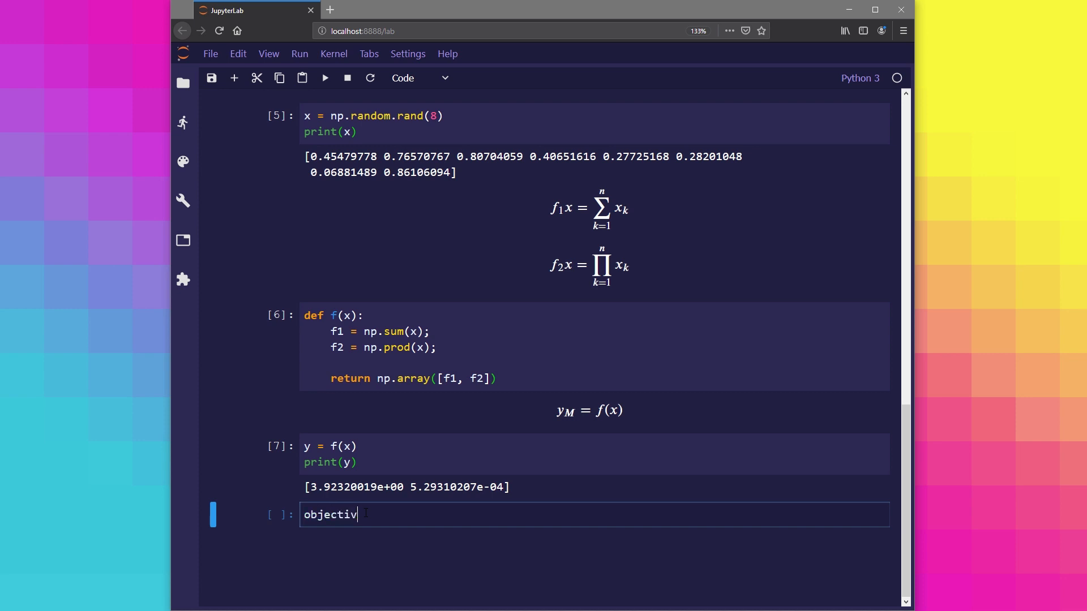
type("e+")
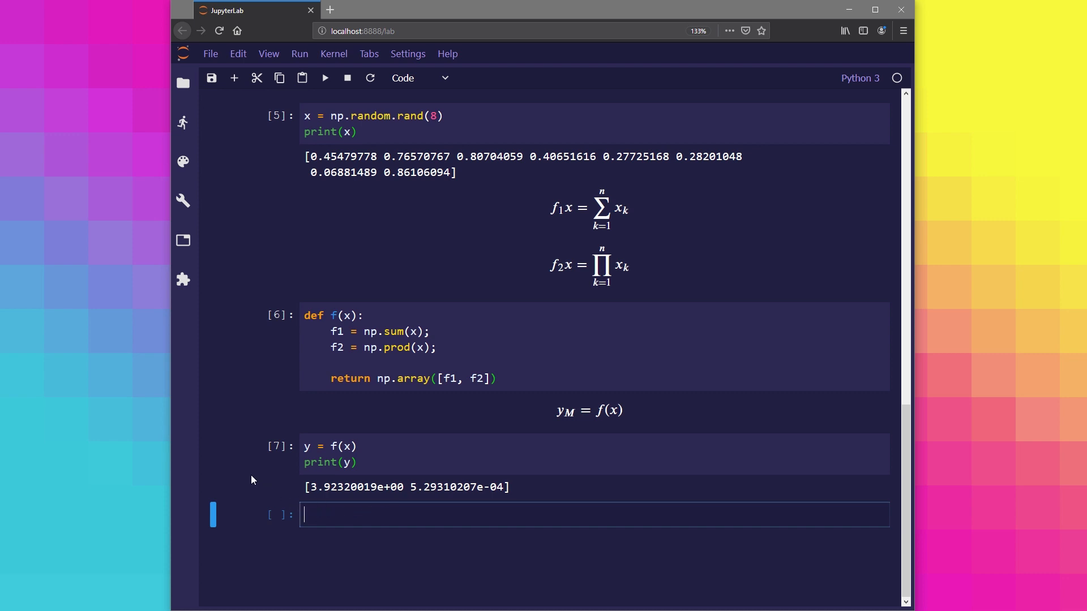
mouse_move(249, 474)
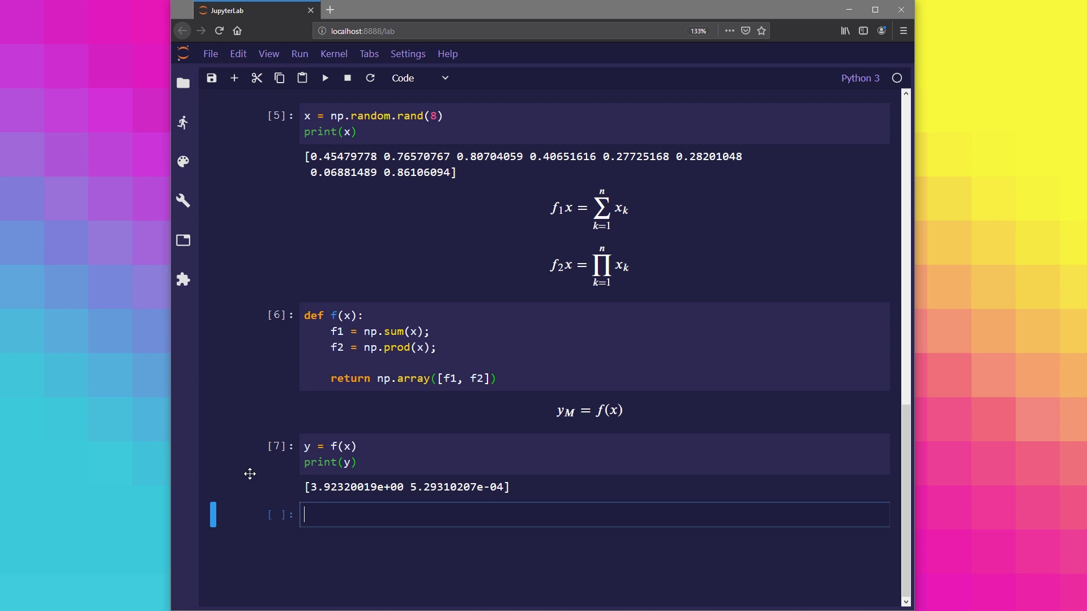
type("objective_values = np.empty((0,))")
type("for i in range(50):")
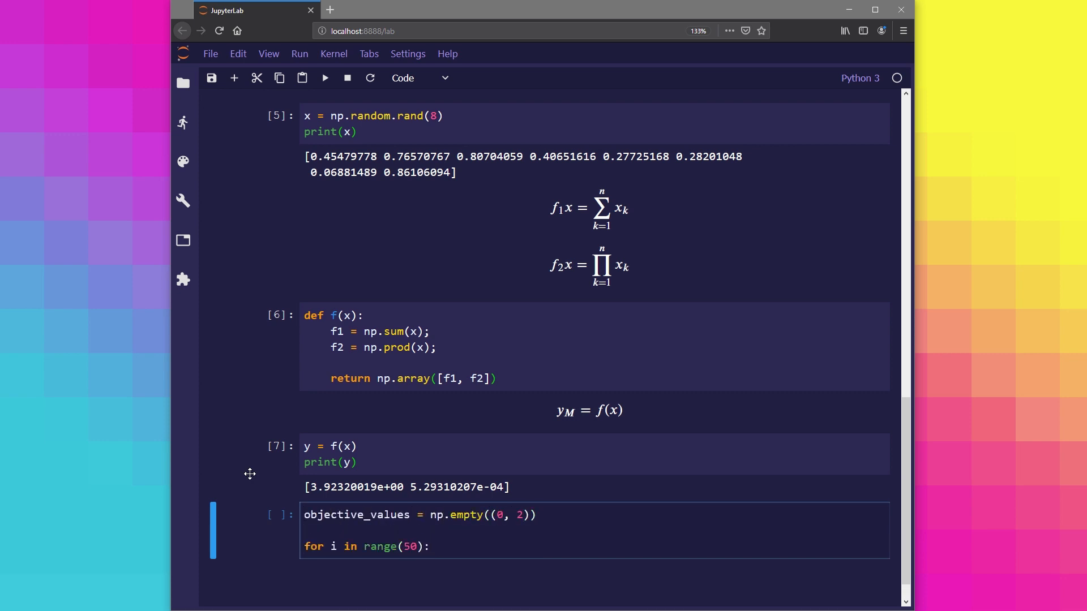
type("x = np.random.rand(8)")
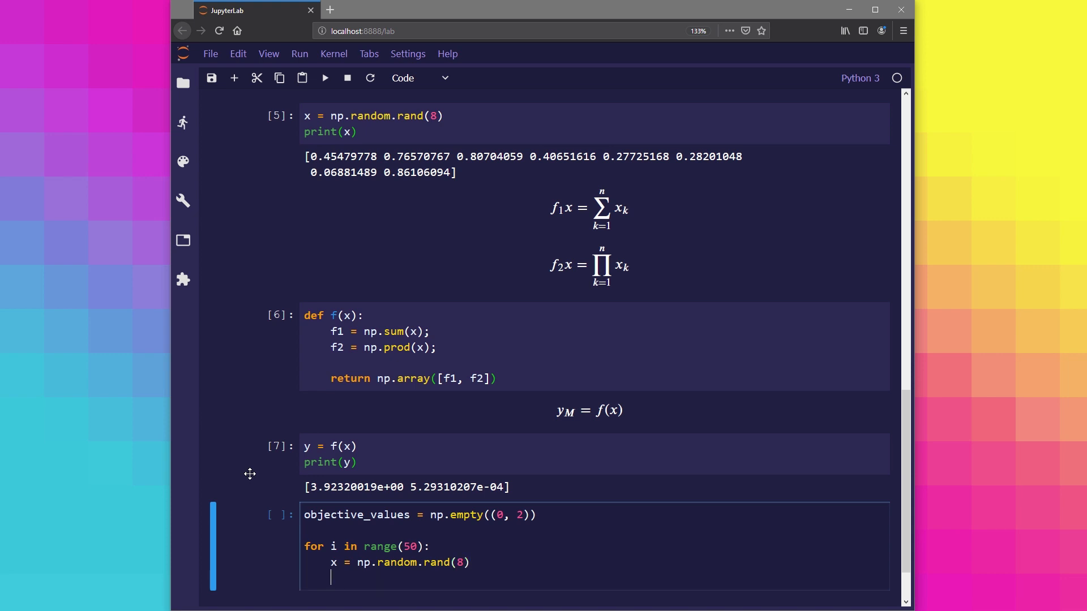
type("y = f(x)")
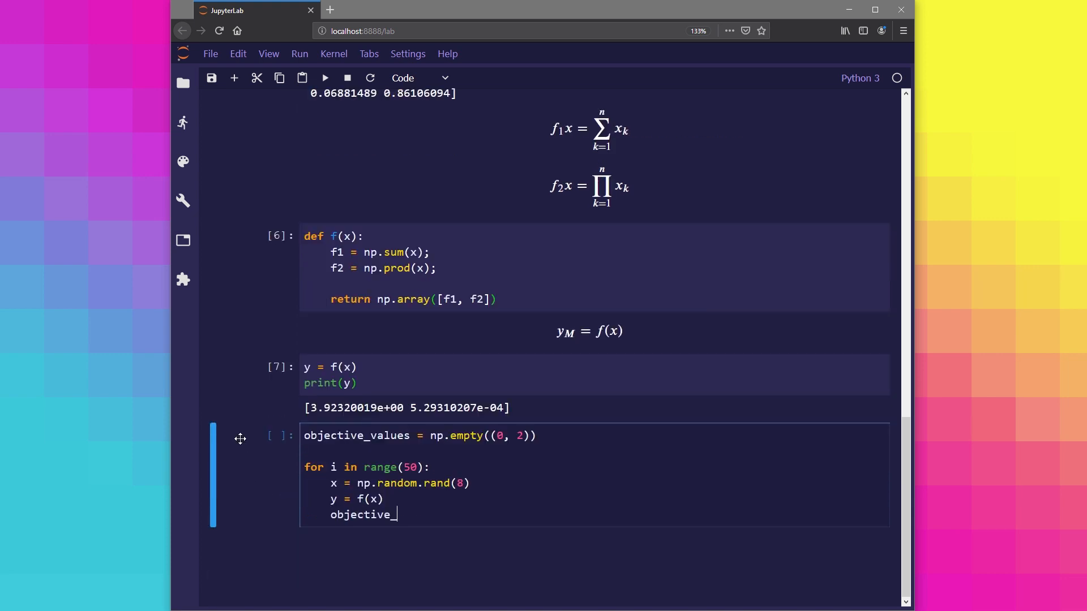
type("values = np.vstack([objective_values, y])")
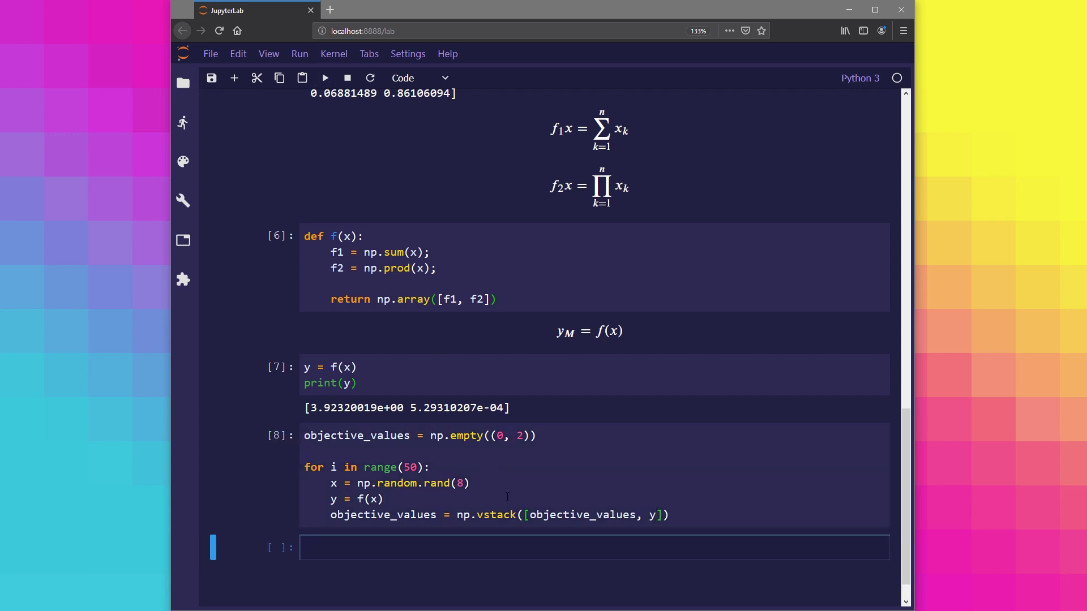
type("px.scatter")
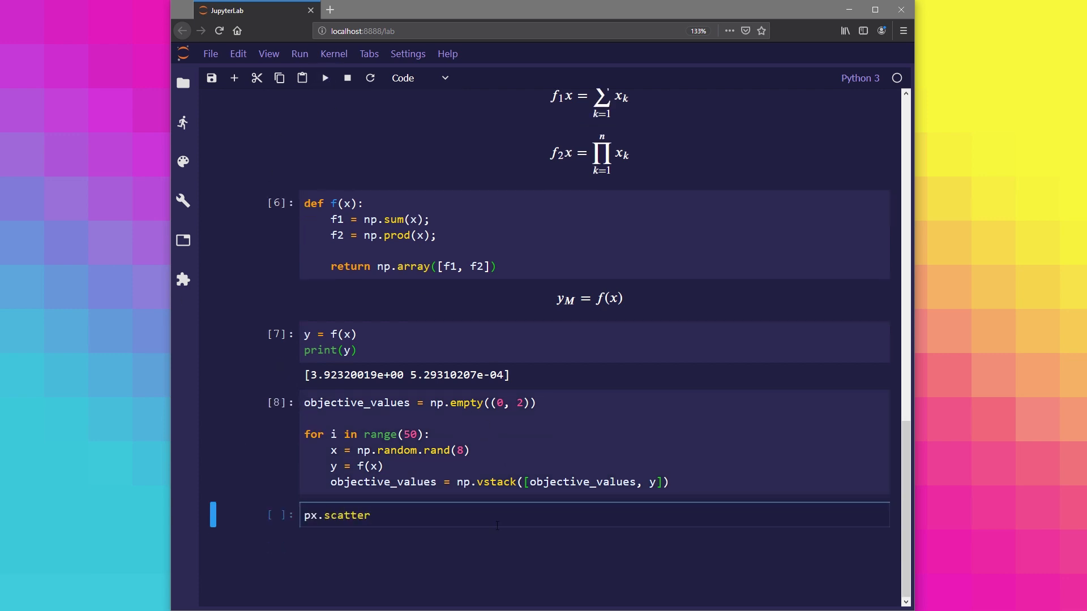
Plot px.scatter of pd.DataFrame(objective_values, columns ['f1','f2']) as f2 against f1
type("(pd.DataFrame(objective_values, columns[]))")
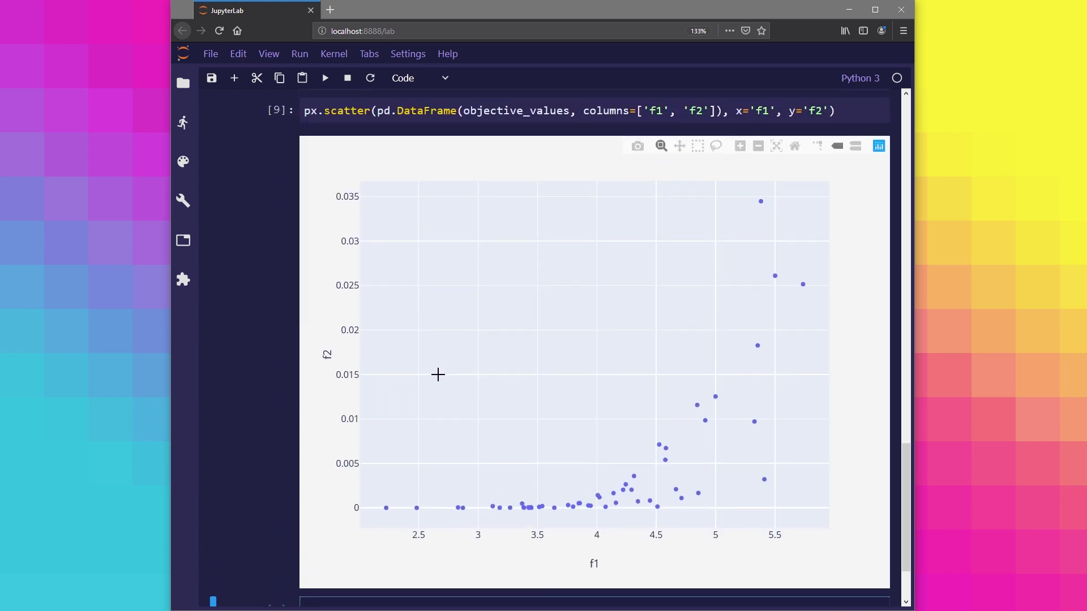
mouse_move(722, 446)
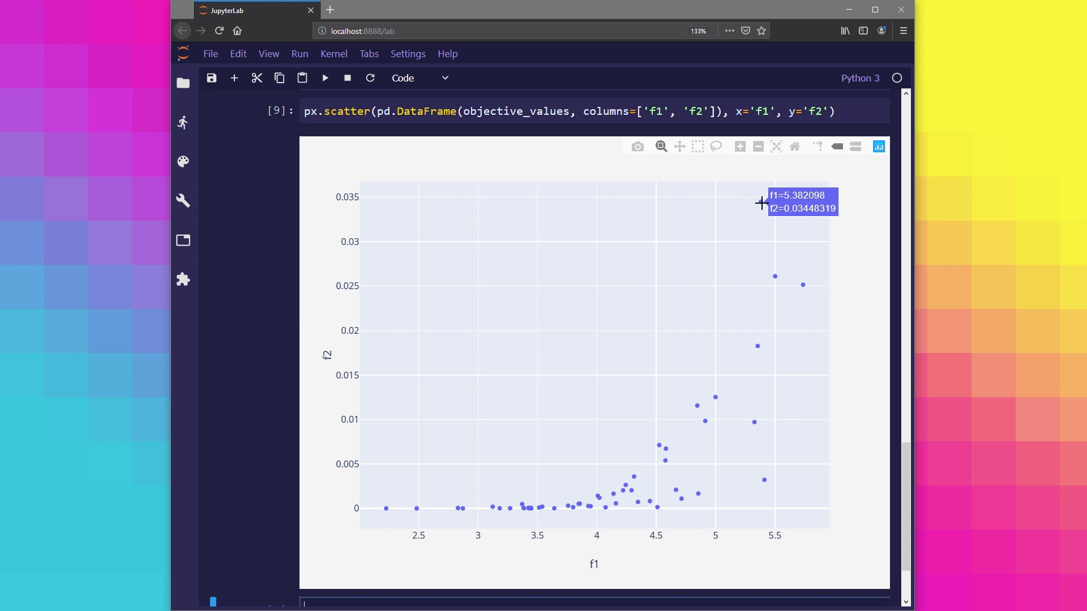
mouse_move(560, 520)
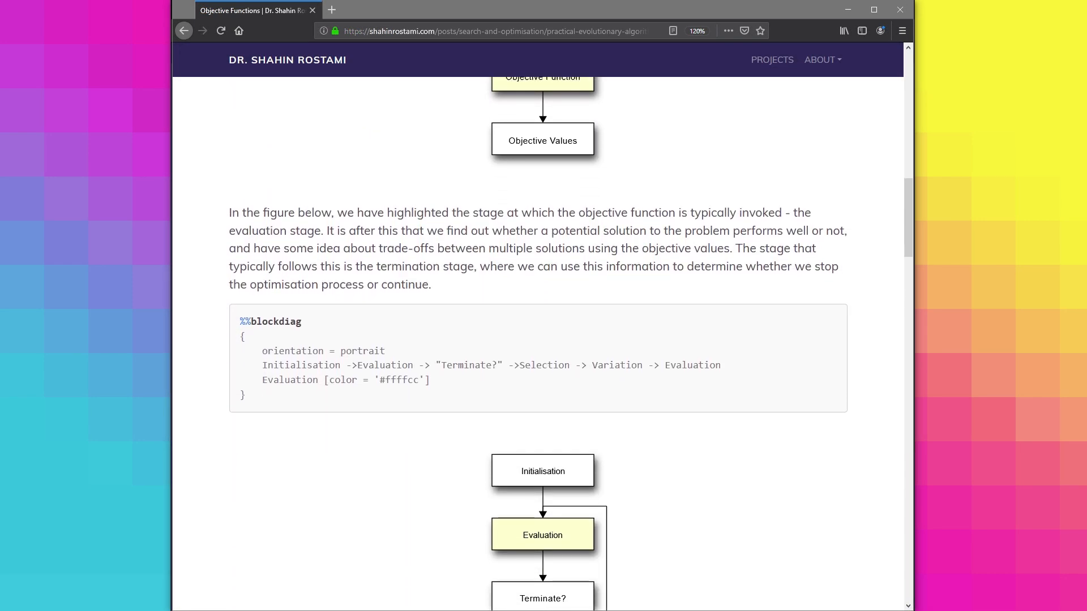
Scroll the article past the code listings to its f2-versus-f1 scatter plot above the Conclusion
scroll("down", 3)
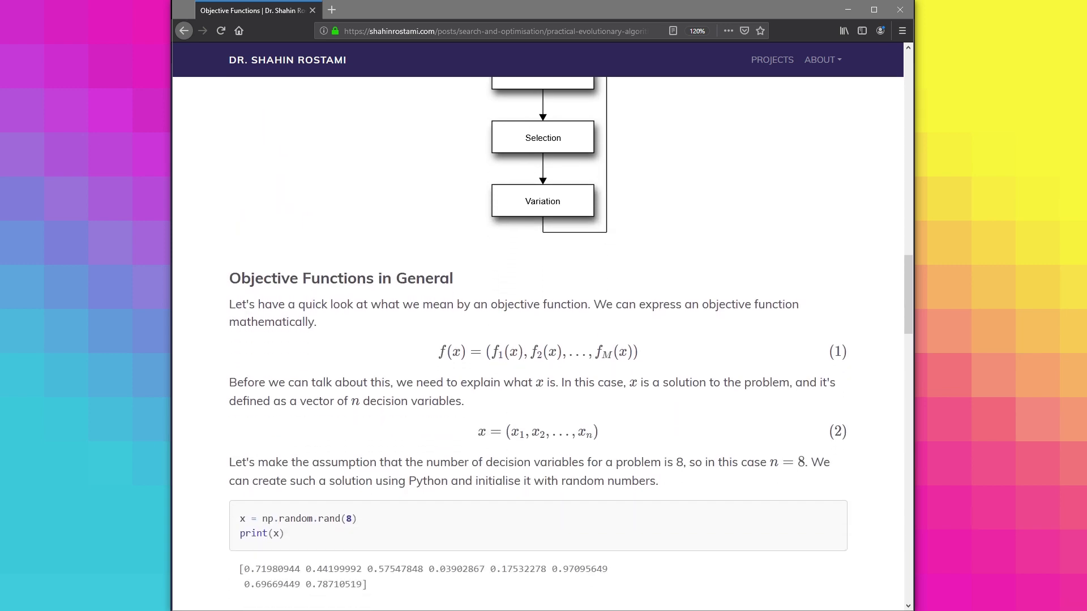
scroll("down", 3)
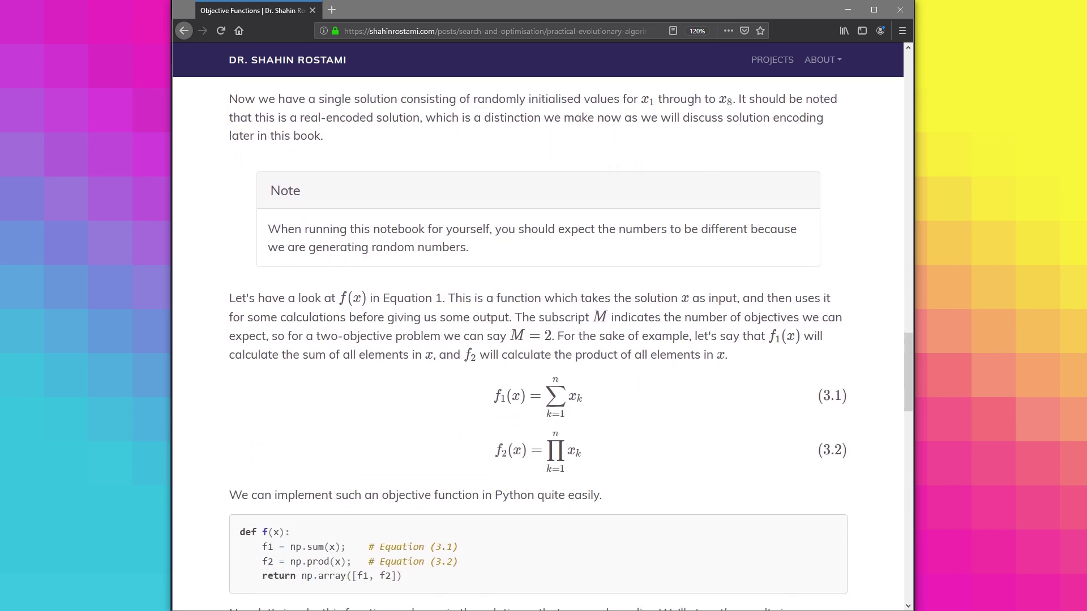
scroll("down", 3)
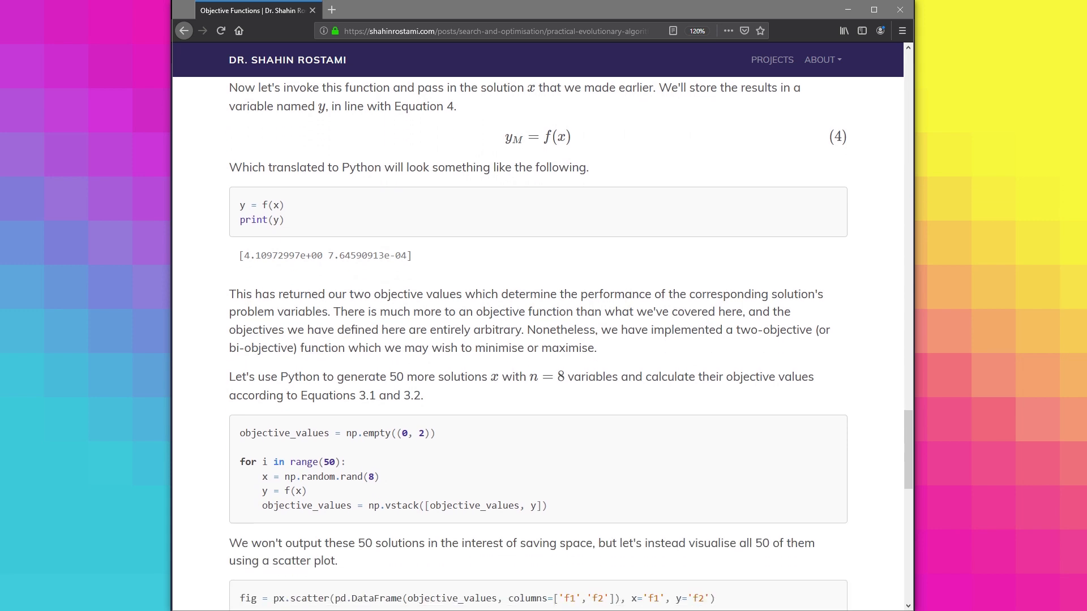
scroll("down", 3)
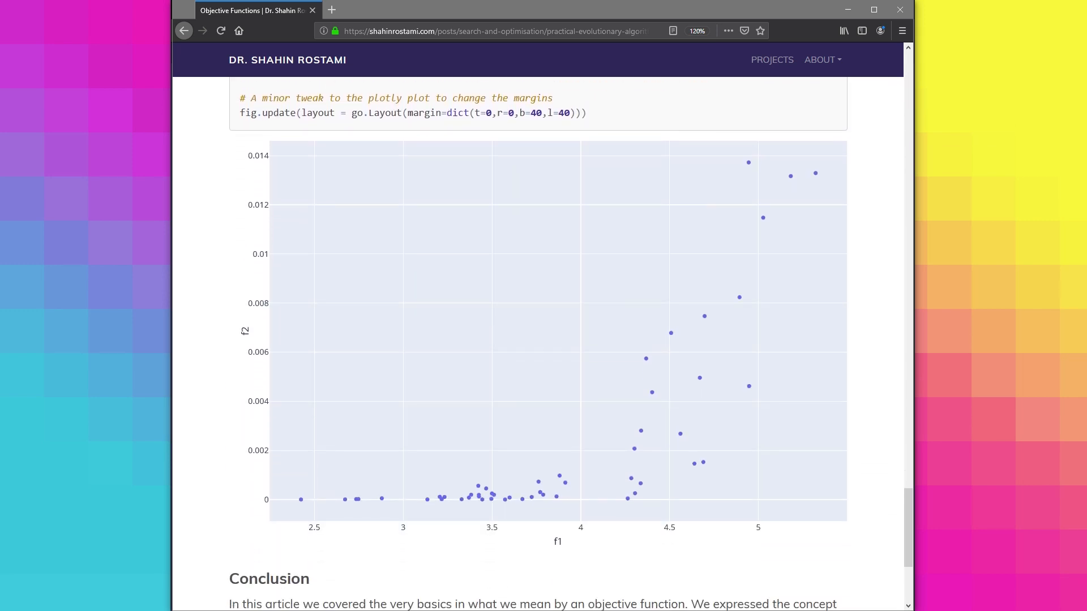